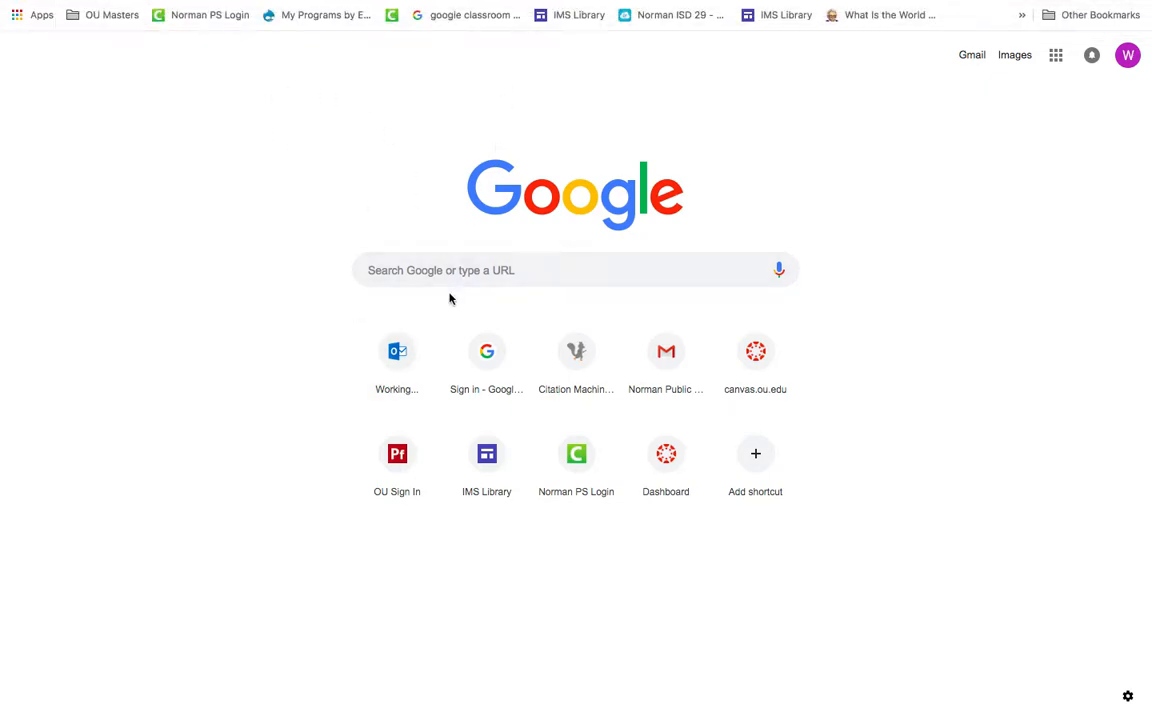
Leave full screen and navigate Chrome to tinkercad.com
{"action": "left_click", "coordinate": [576, 270]}
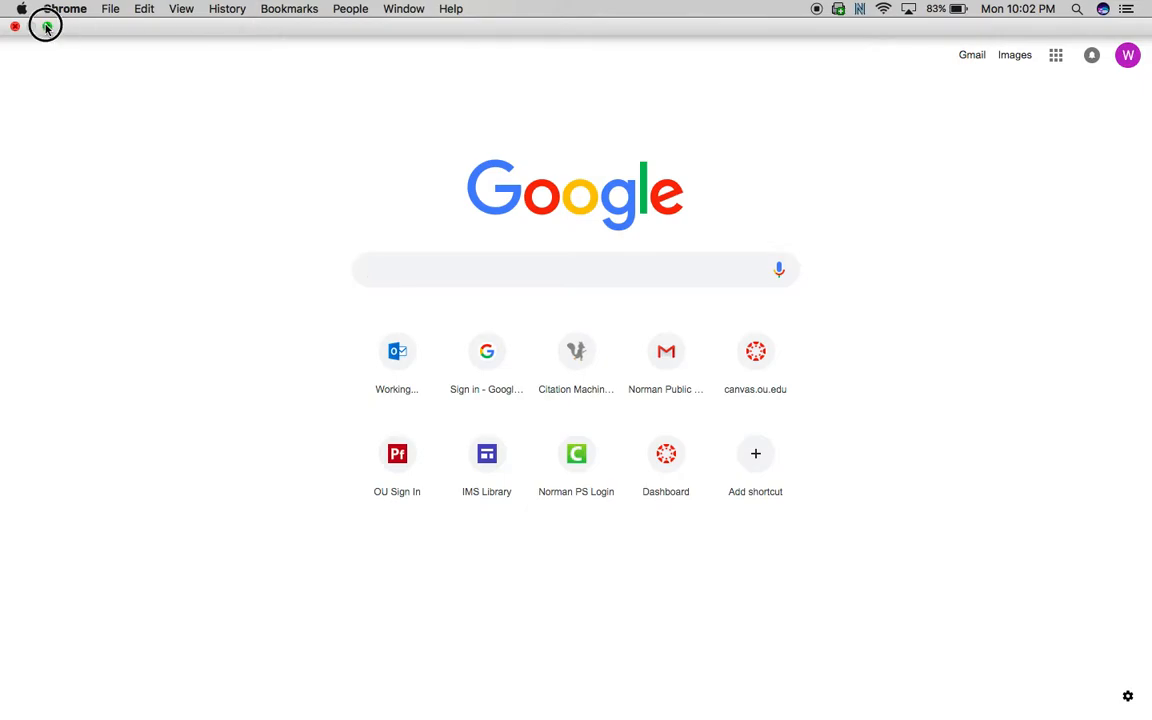
{"action": "left_click", "coordinate": [46, 26]}
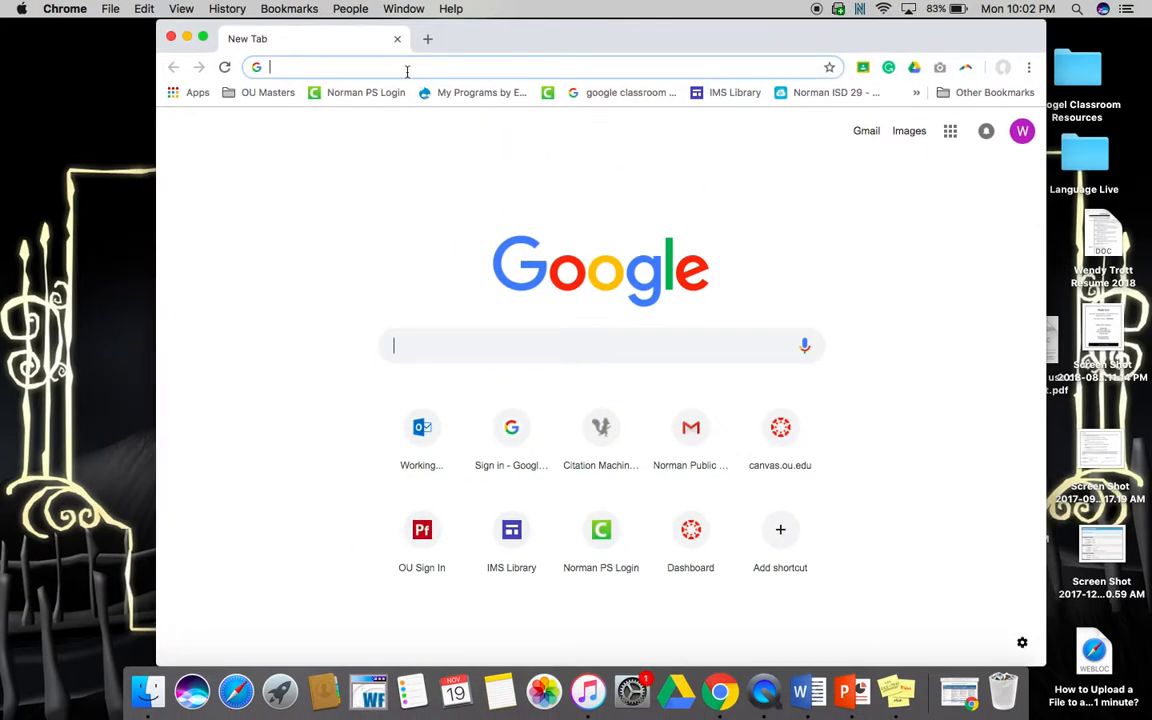
{"action": "type", "text": "tinkercad.com/#/"}
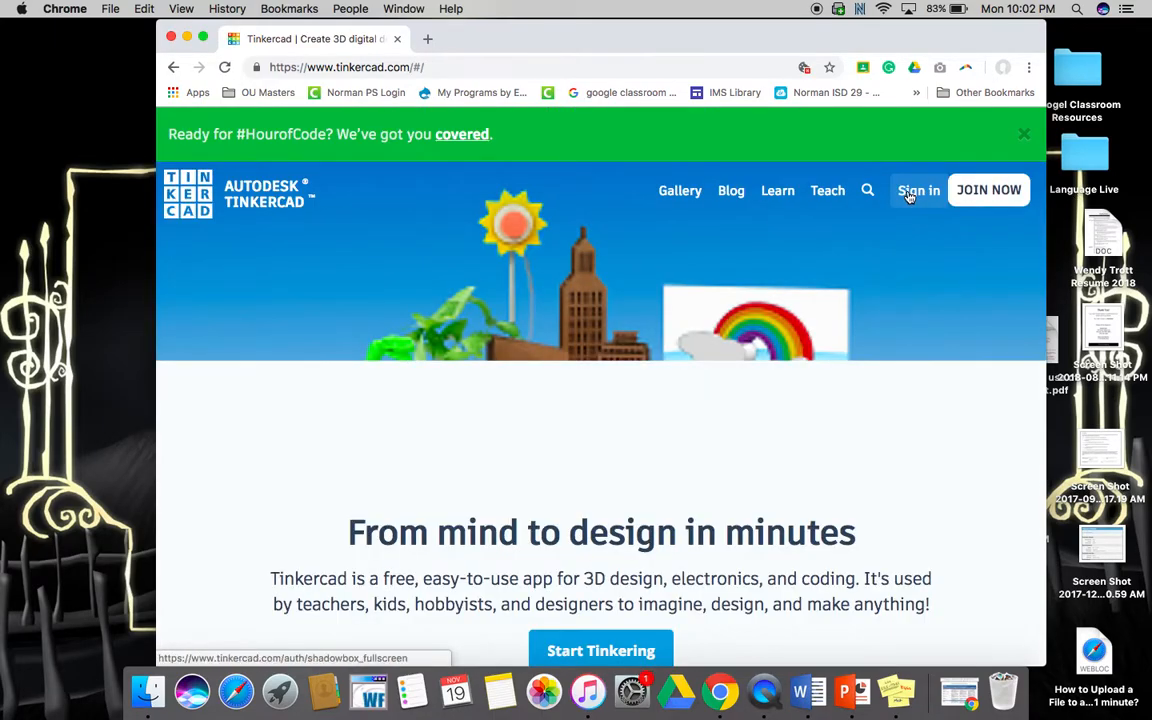
Sign in to Tinkercad with the Autodesk email and password to reach the dashboard
{"action": "left_click", "coordinate": [916, 190]}
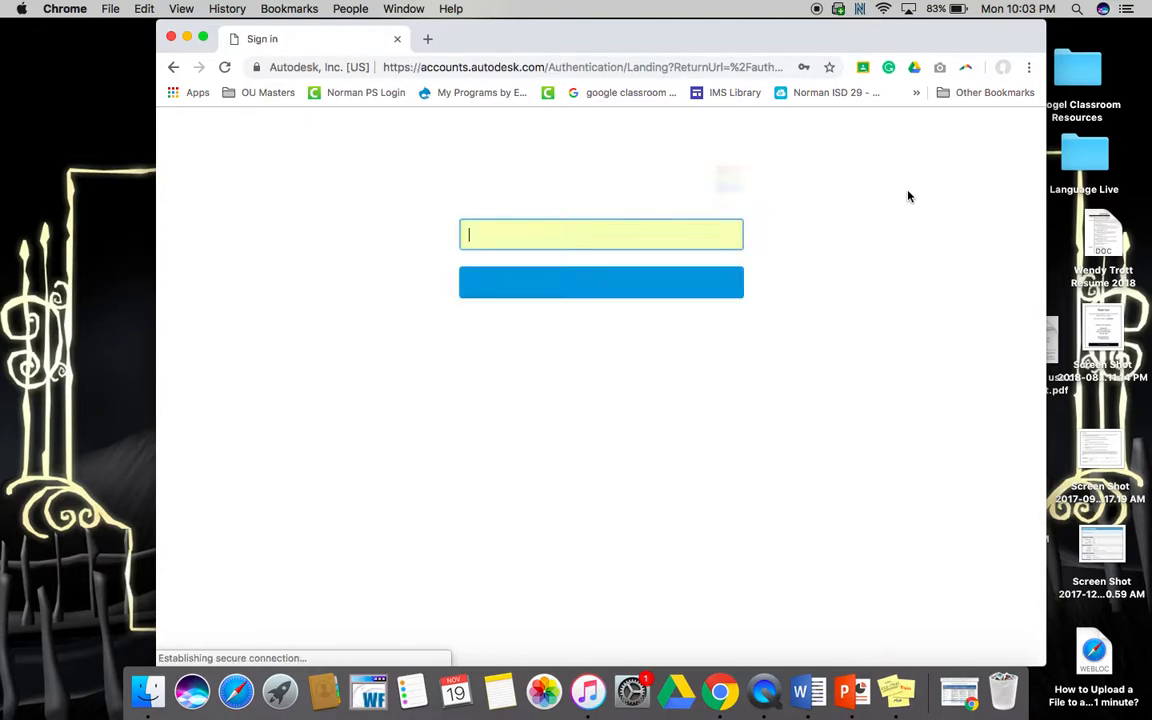
{"action": "left_click", "coordinate": [600, 282]}
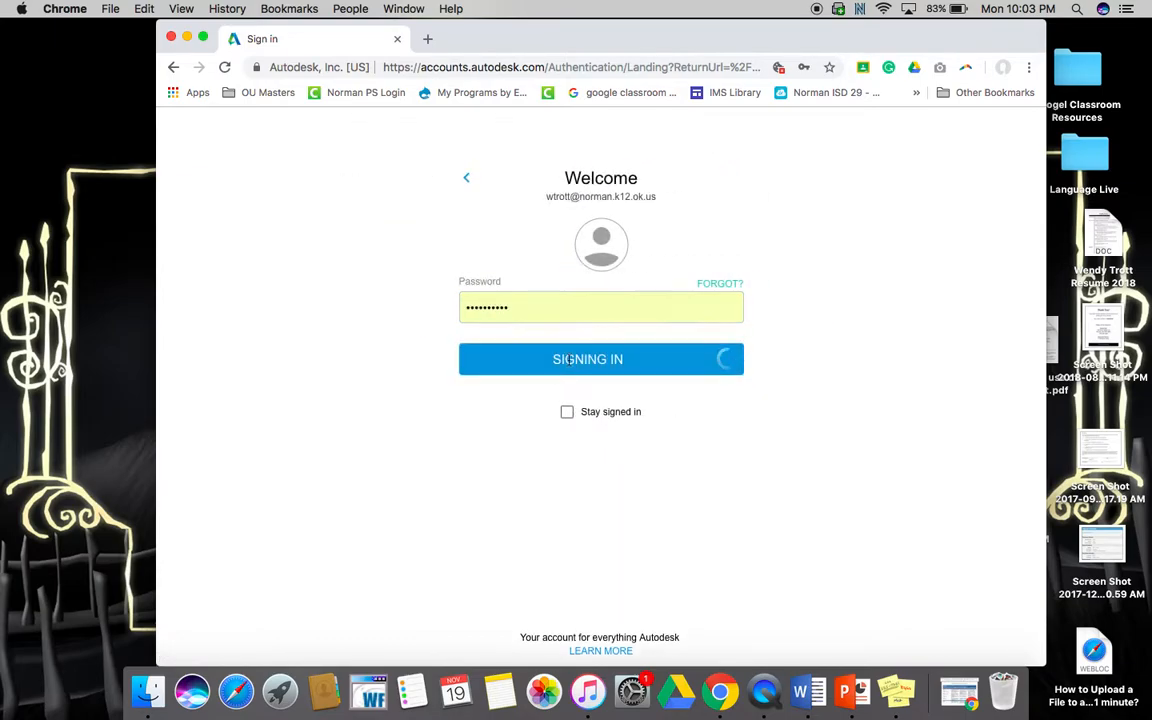
{"action": "left_click", "coordinate": [600, 360]}
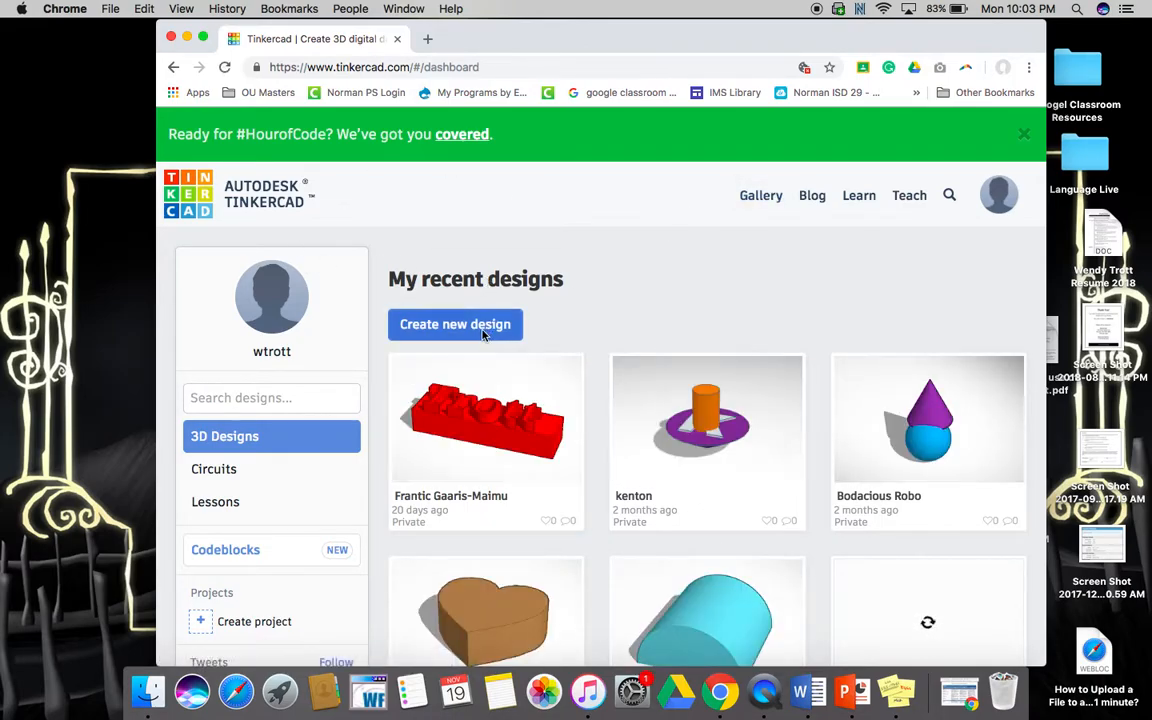
Create a new 3D design, landing in the editor on an empty workplane
{"action": "left_click", "coordinate": [456, 324]}
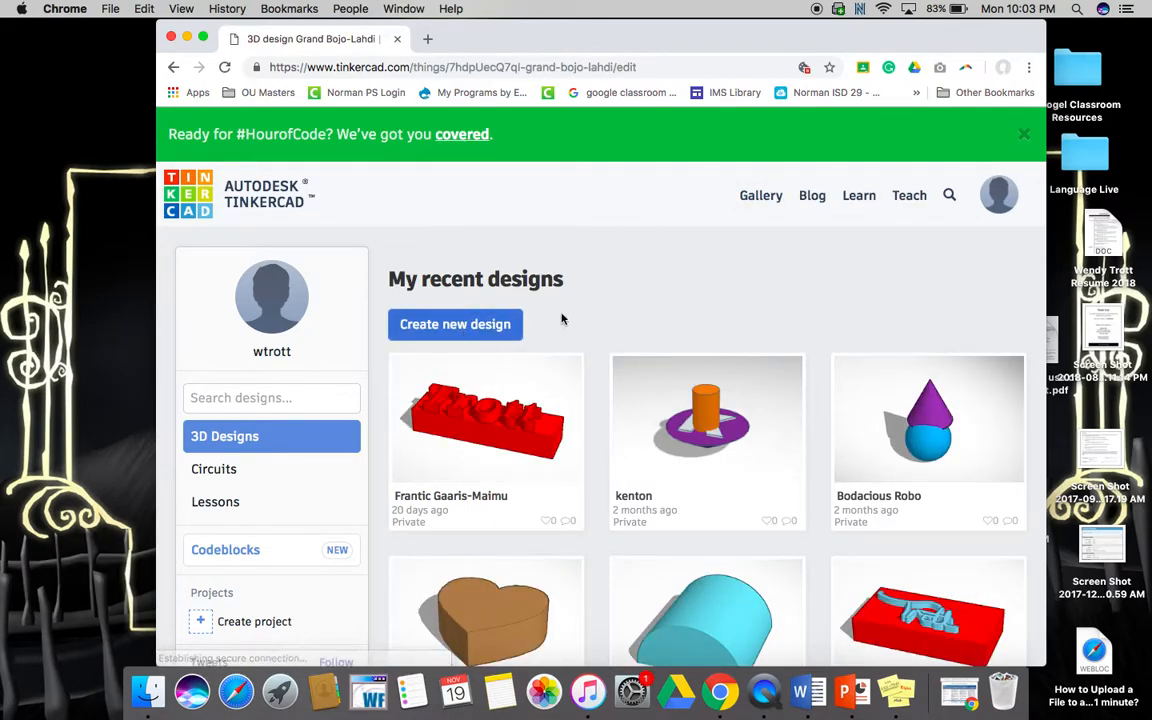
{"action": "left_click", "coordinate": [708, 418]}
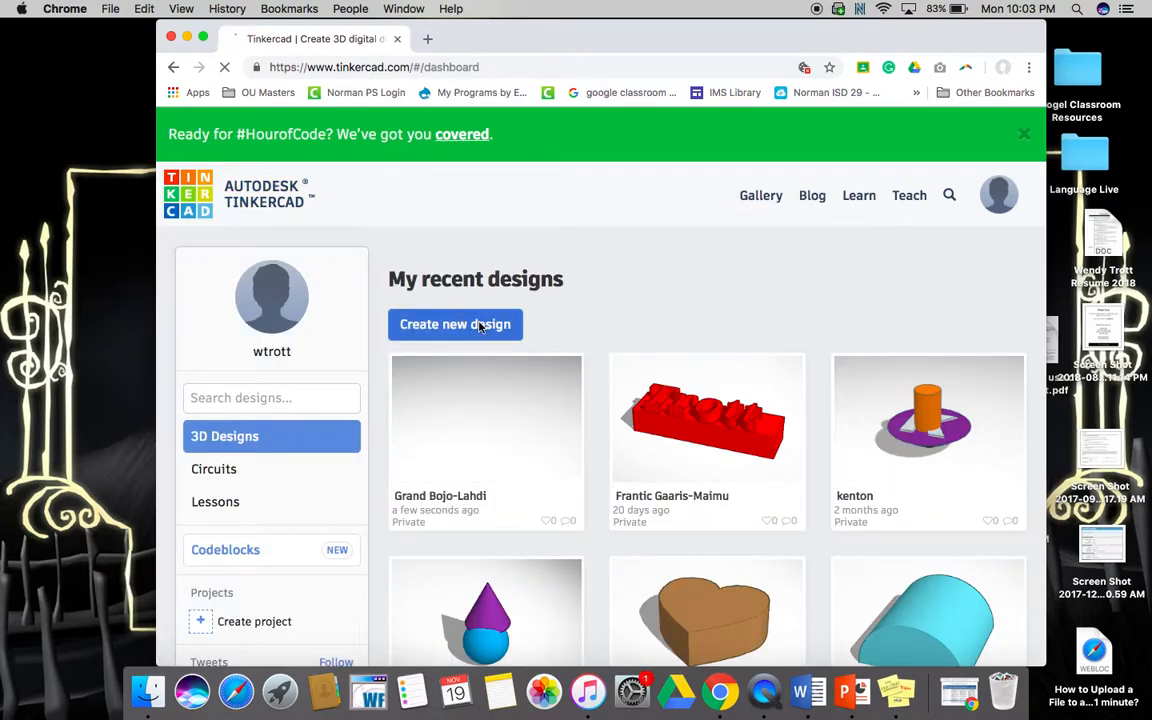
{"action": "left_click", "coordinate": [456, 324]}
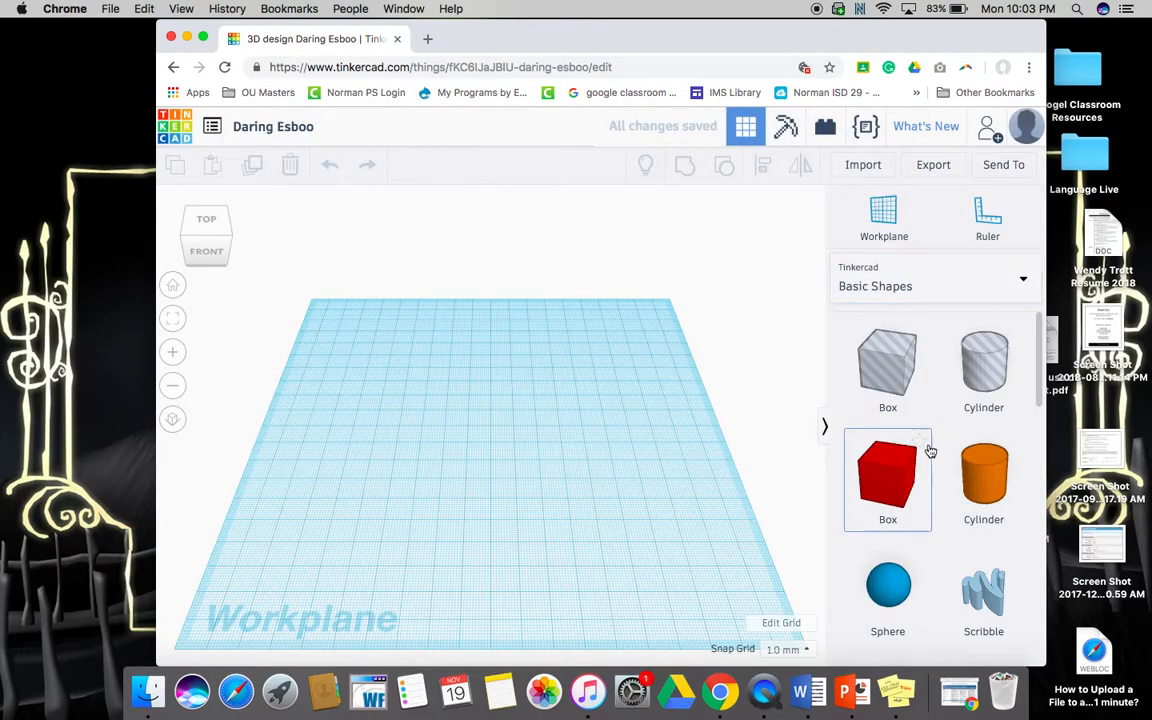
Browse the Characters shape collection, then switch to Connectors and scroll its shapes
{"action": "scroll", "scroll_direction": "down", "scroll_amount": 3}
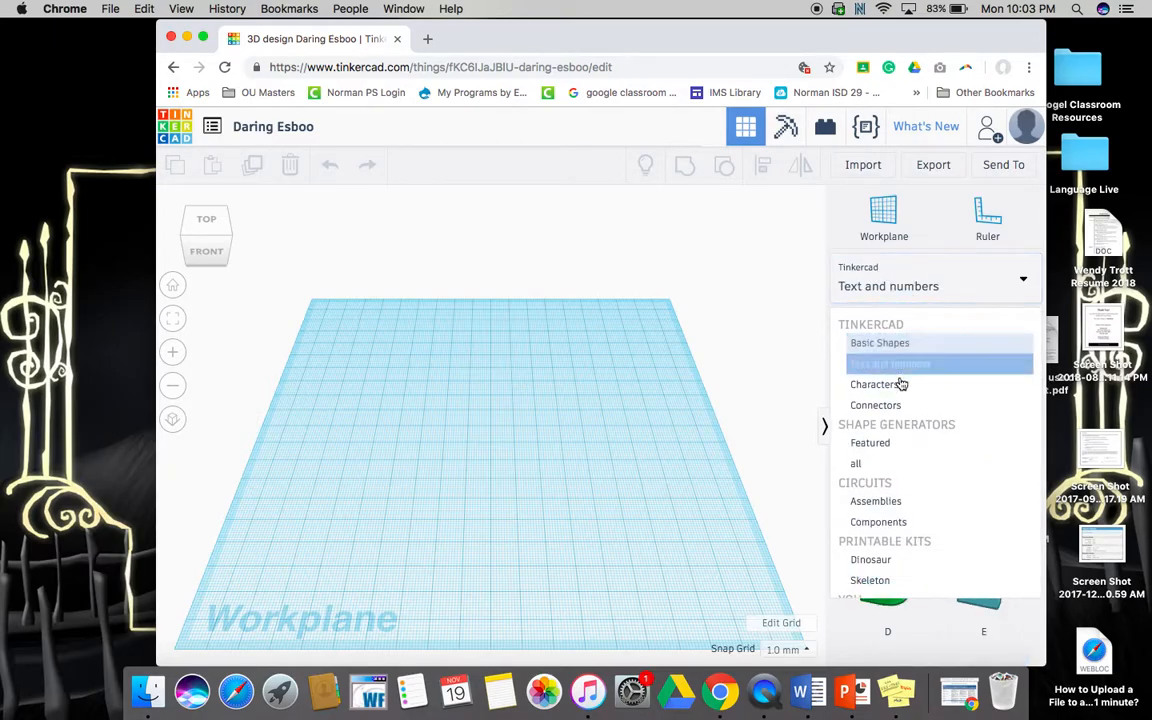
{"action": "left_click", "coordinate": [878, 384]}
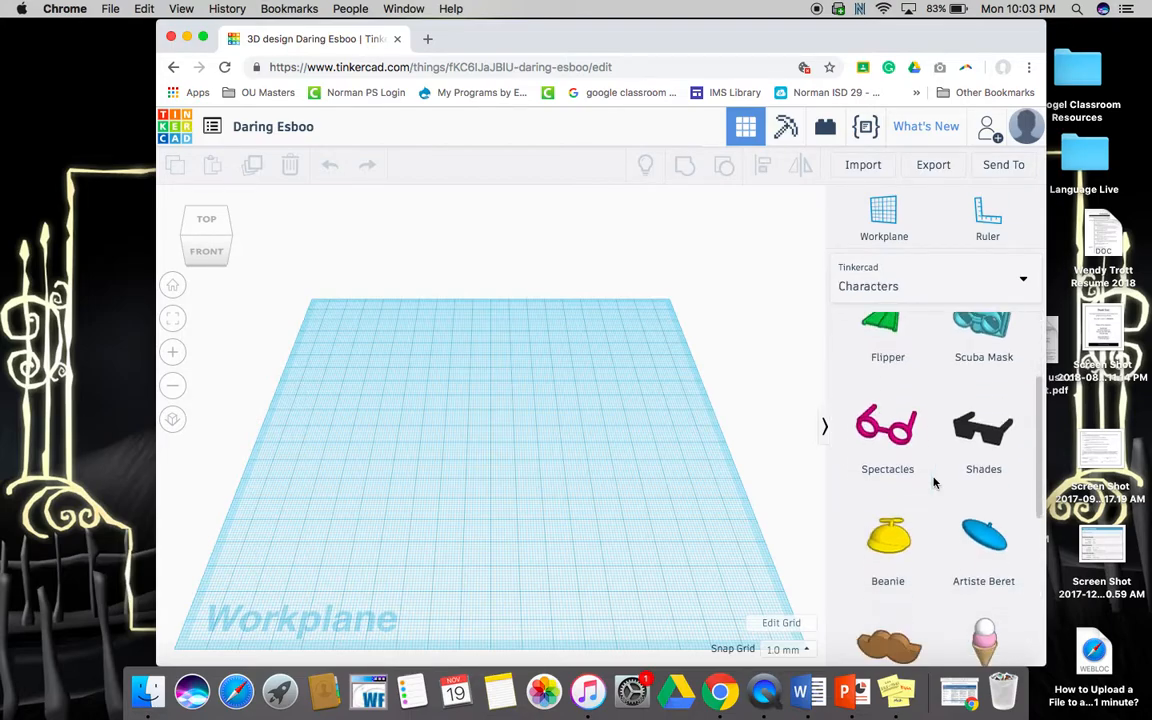
{"action": "scroll", "scroll_direction": "down", "scroll_amount": 3}
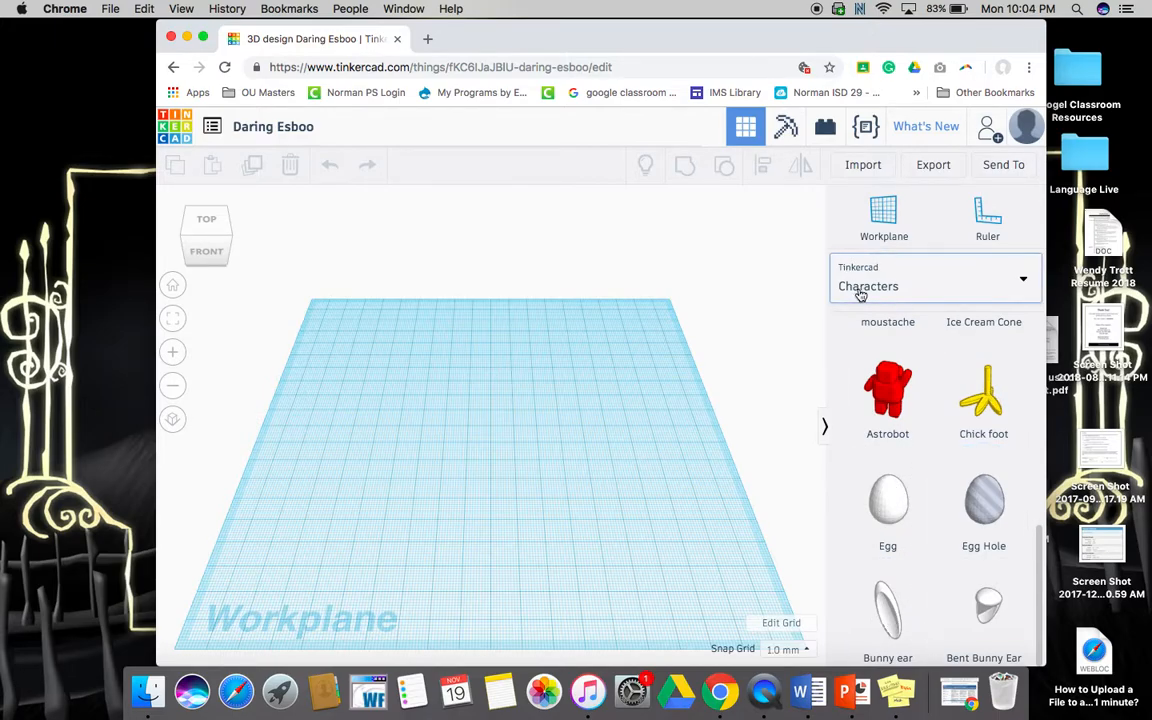
{"action": "left_click", "coordinate": [930, 286]}
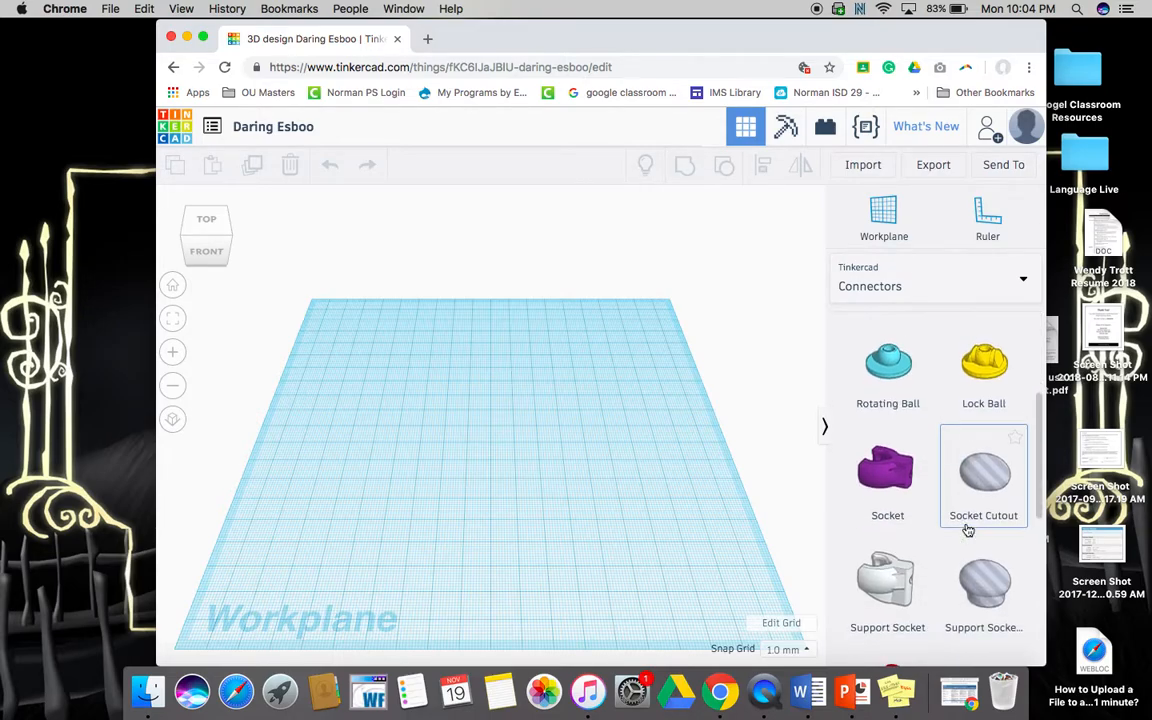
{"action": "scroll", "scroll_direction": "down", "scroll_amount": 3}
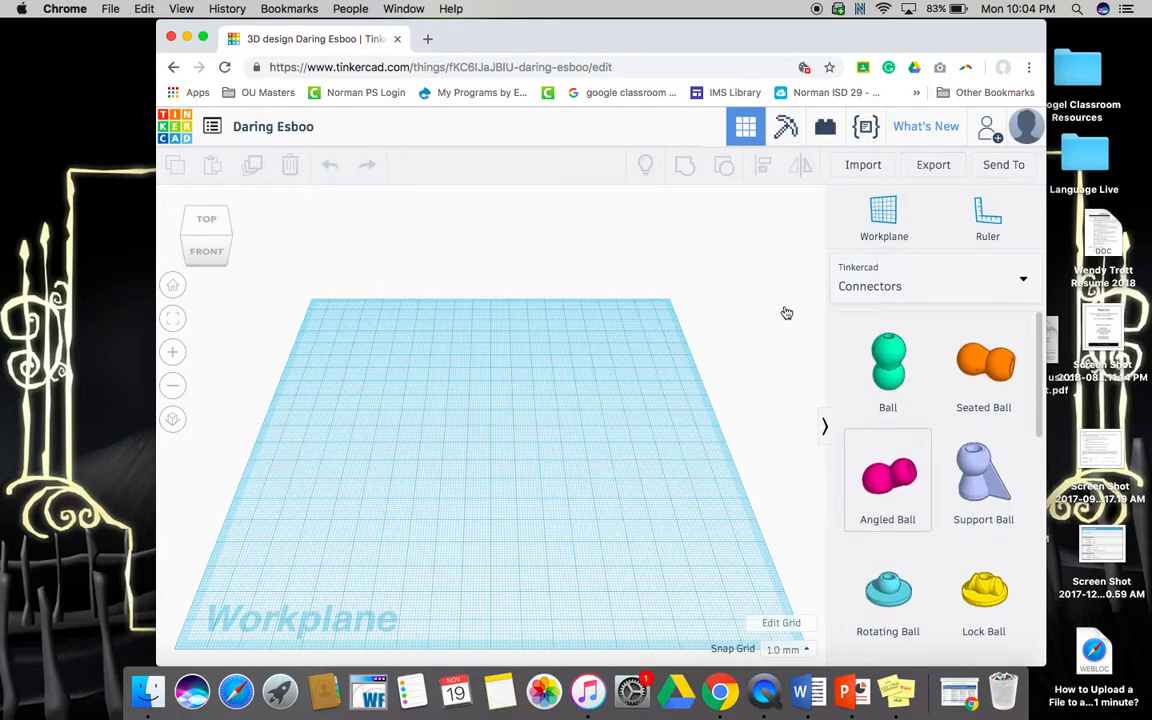
{"action": "mouse_move", "coordinate": [564, 374]}
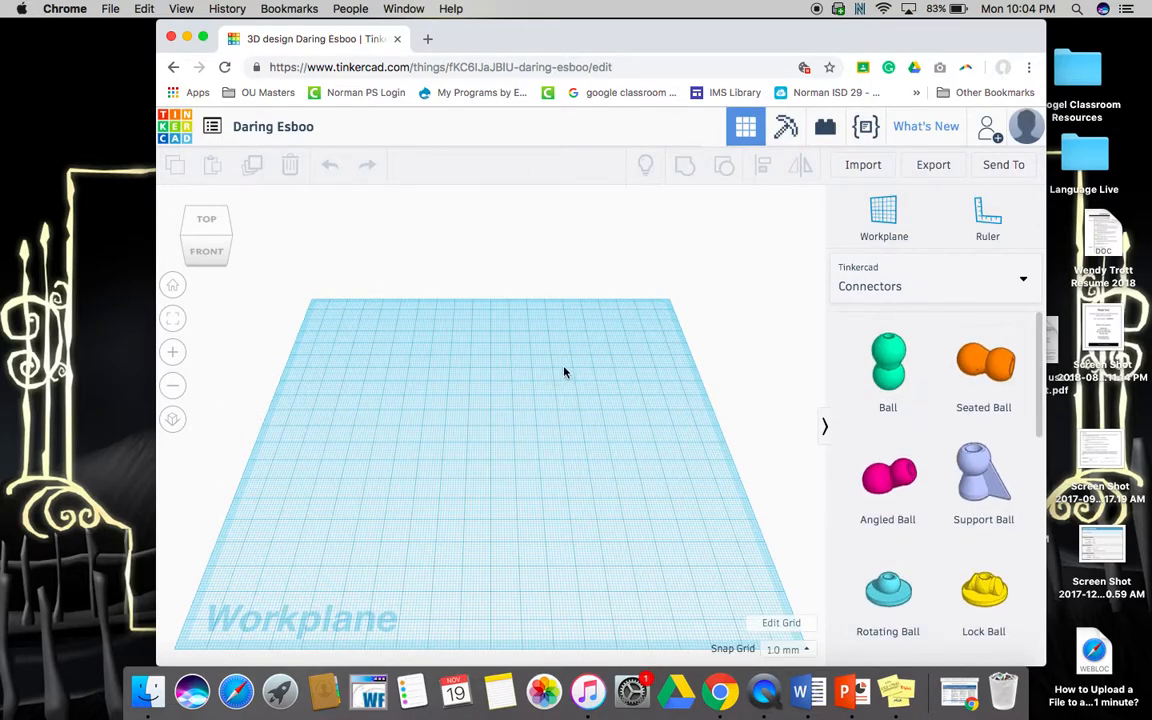
{"action": "mouse_move", "coordinate": [652, 492]}
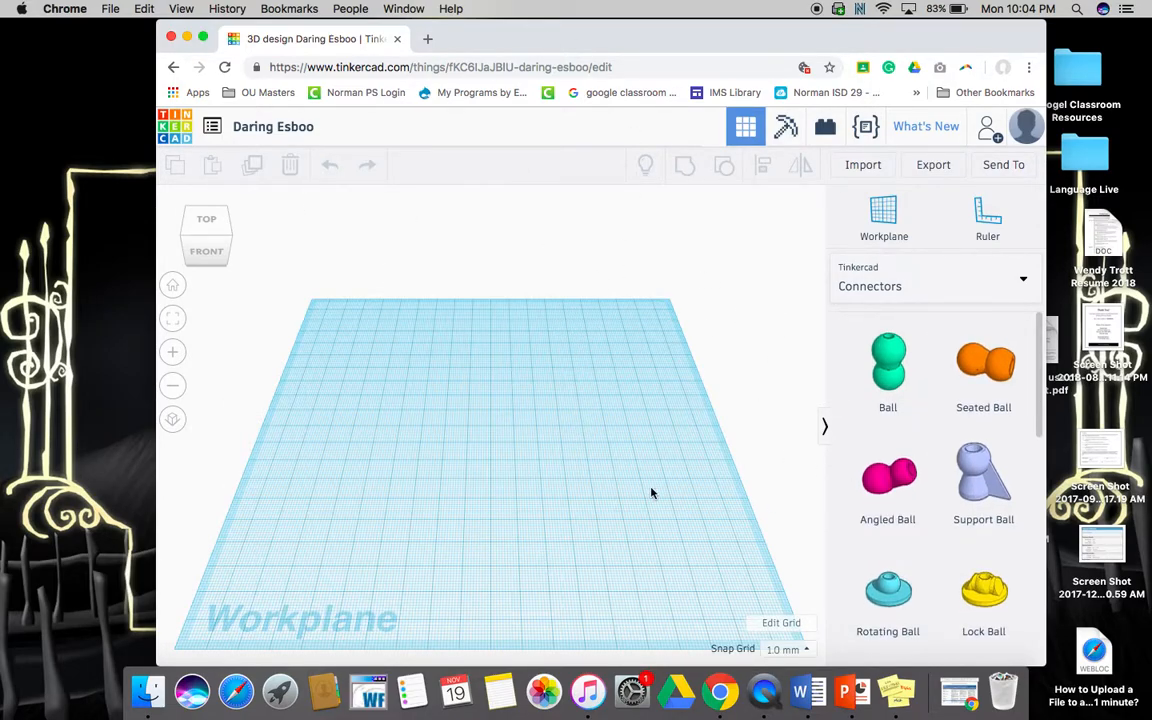
{"action": "mouse_move", "coordinate": [616, 352]}
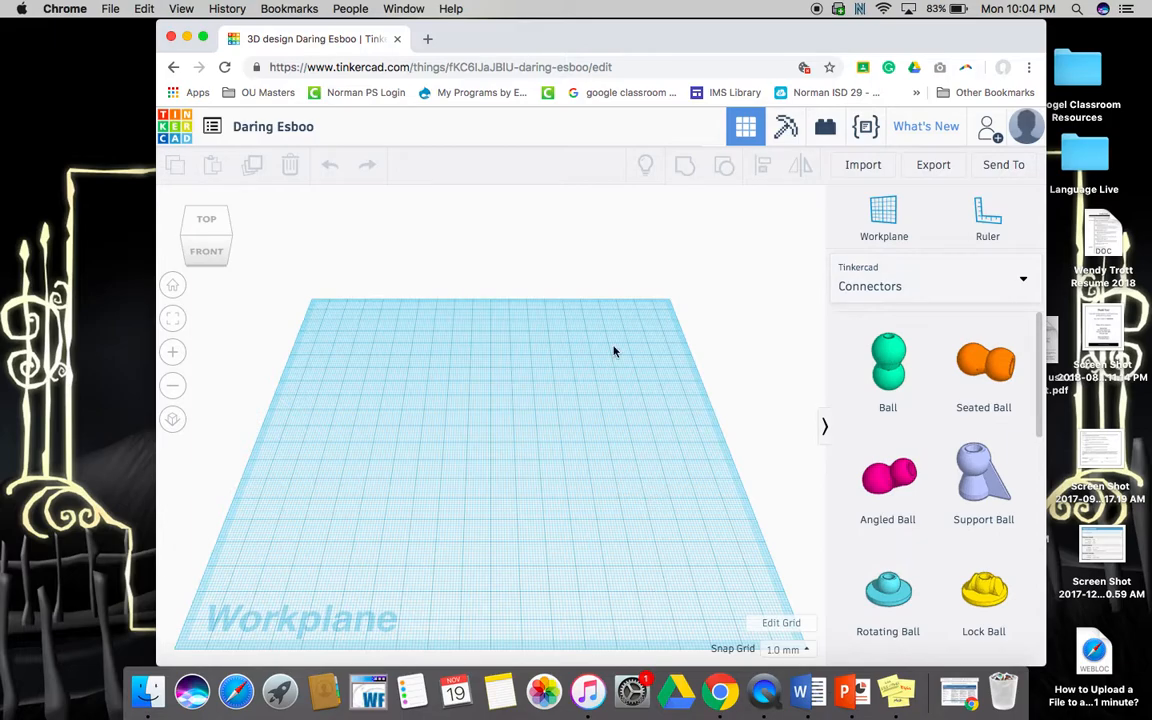
{"action": "mouse_move", "coordinate": [510, 356]}
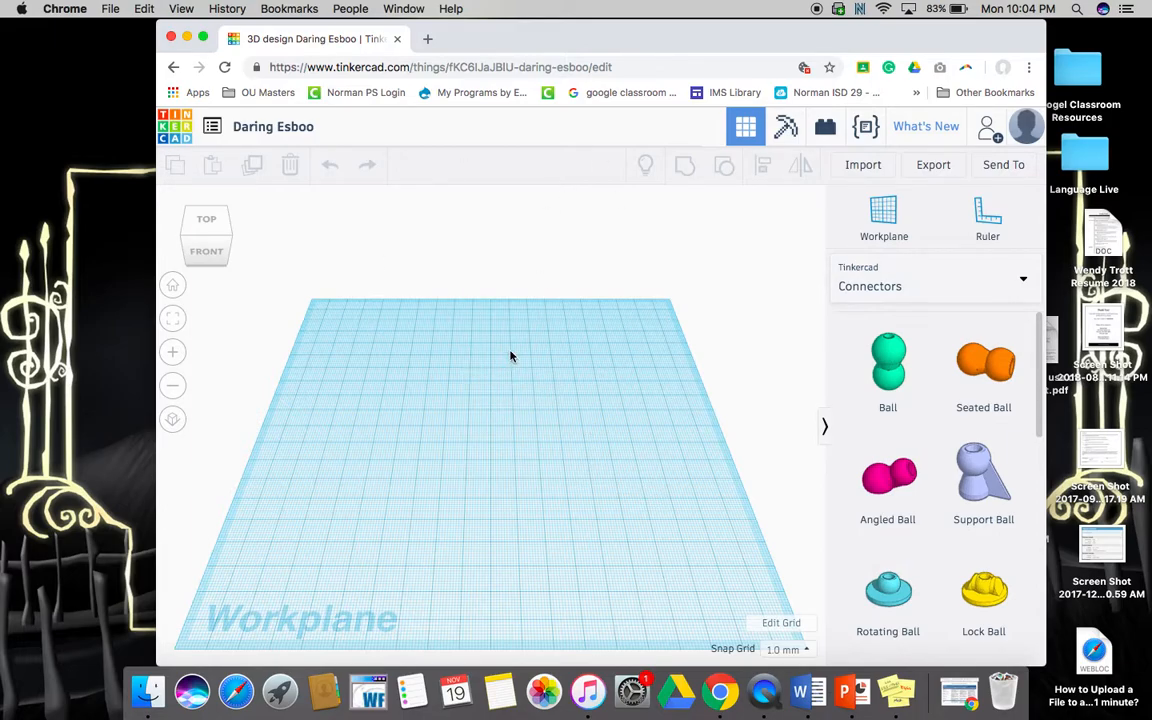
Search for thingiverse in a new tab and go to the Thingiverse site result
{"action": "left_click", "coordinate": [618, 40]}
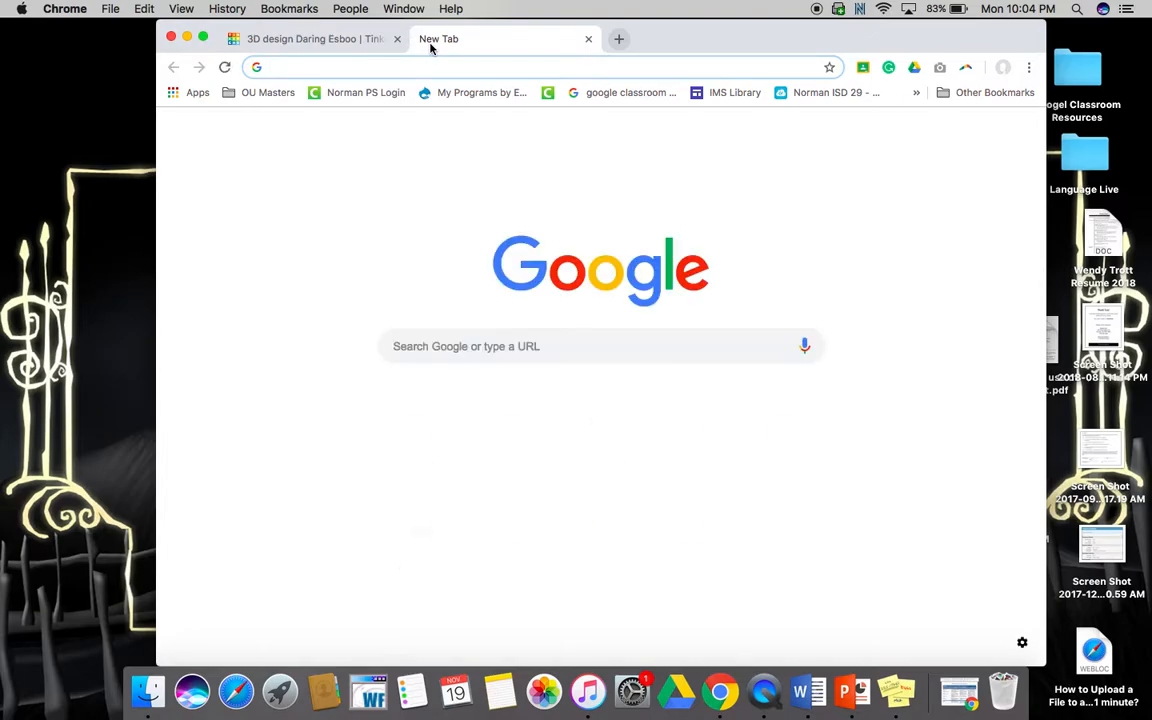
{"action": "type", "text": "thingi"}
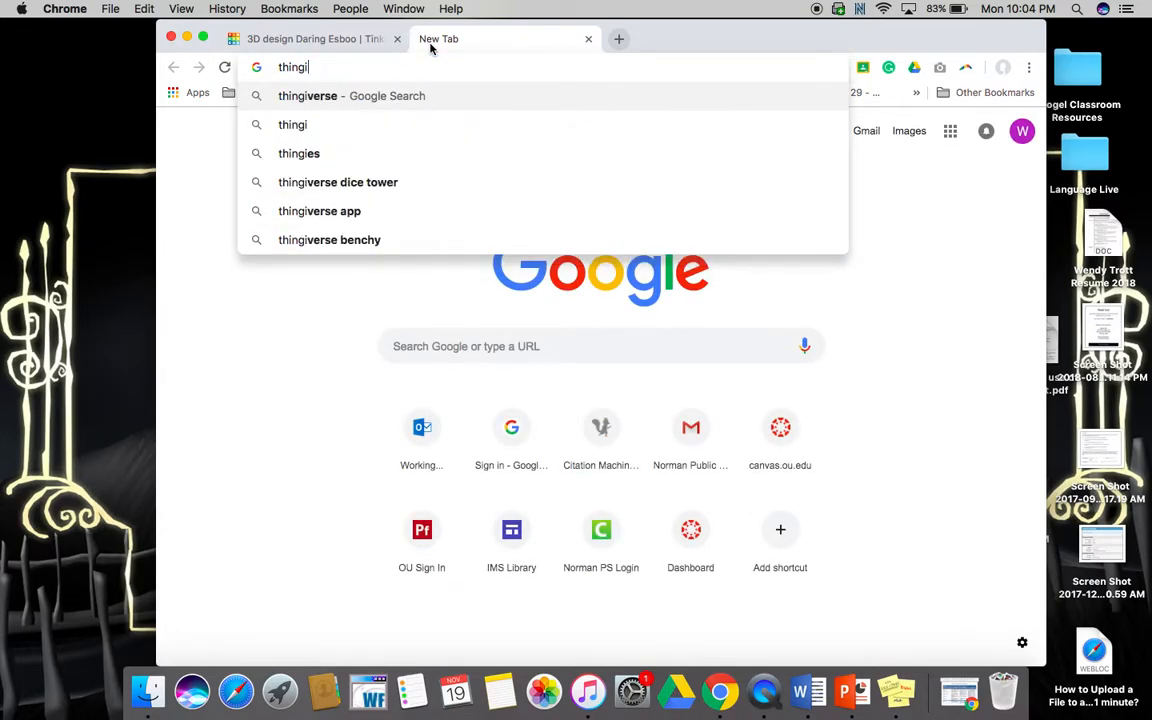
{"action": "key", "text": "Backspace"}
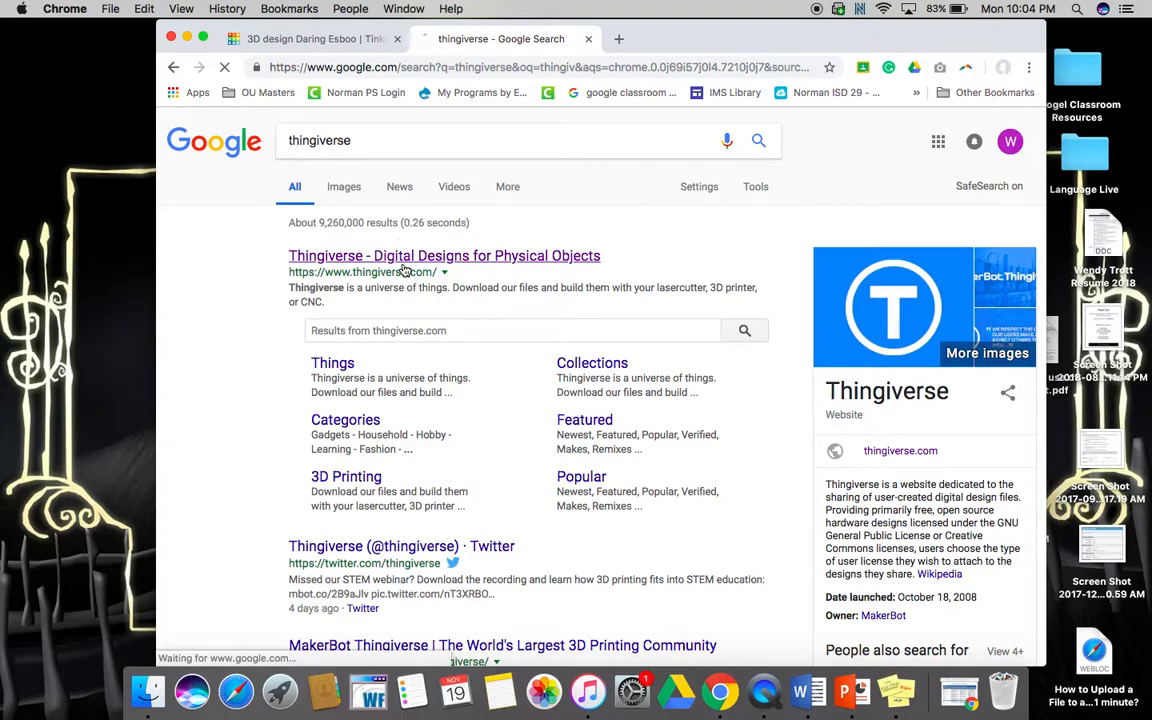
{"action": "left_click", "coordinate": [444, 256]}
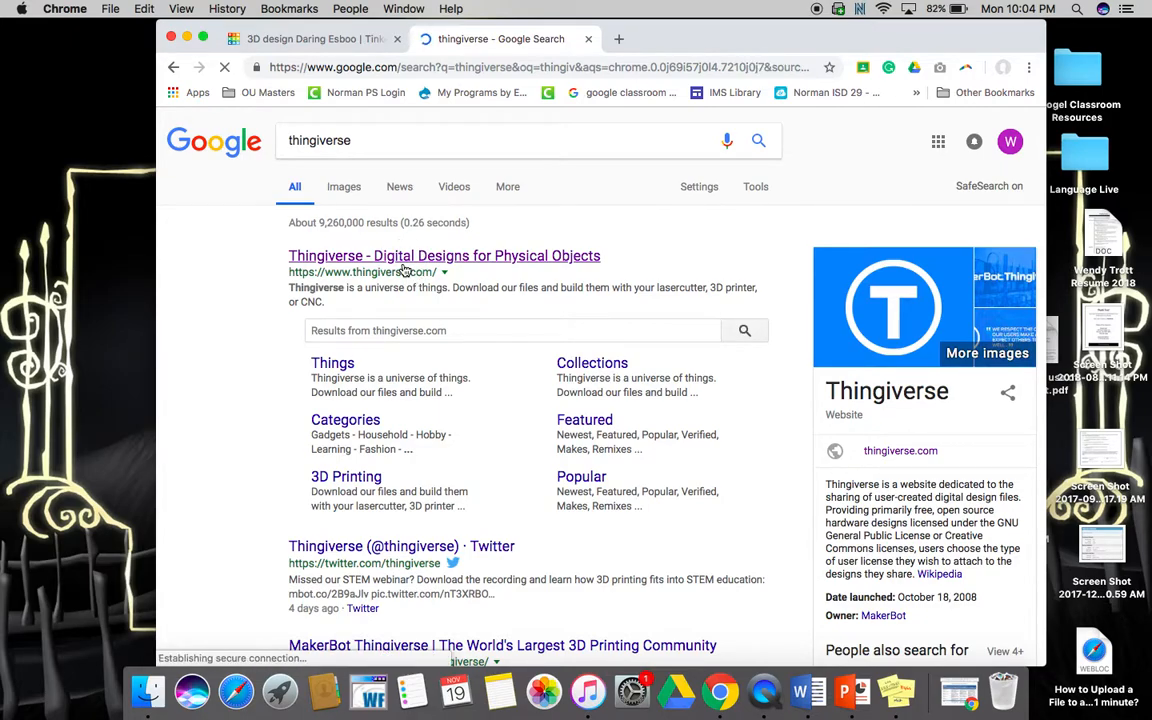
{"action": "left_click", "coordinate": [444, 256]}
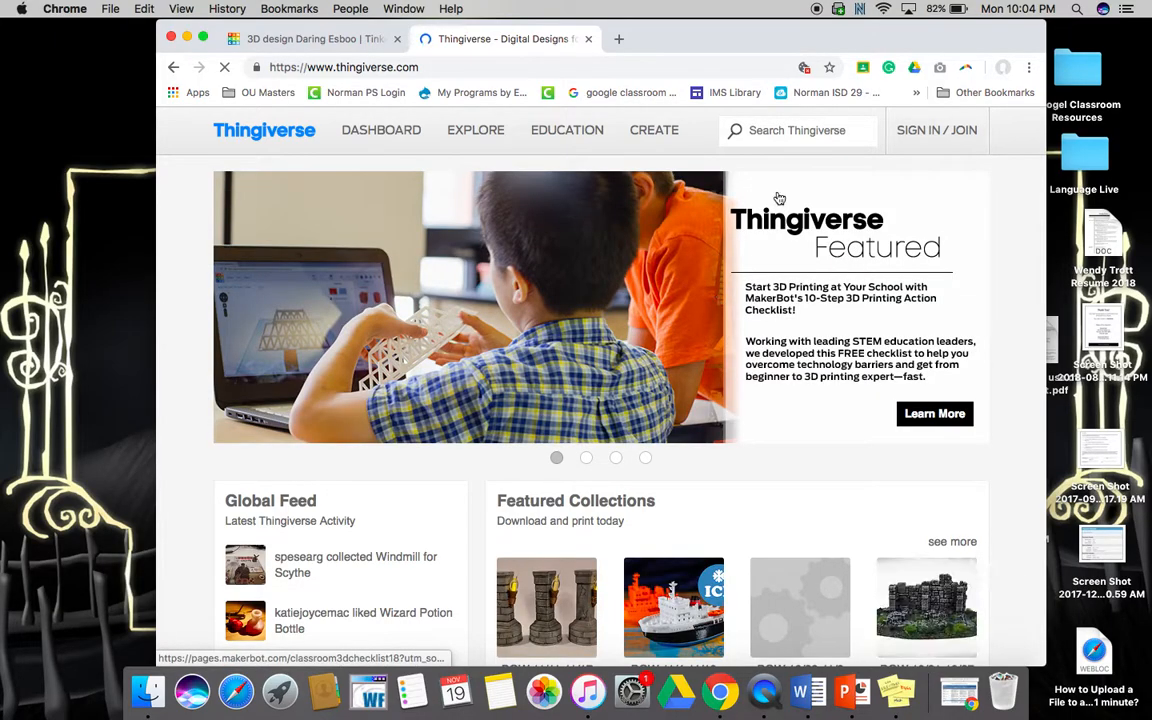
Search Thingiverse for batman and scroll through the matching designs
{"action": "left_click", "coordinate": [796, 130]}
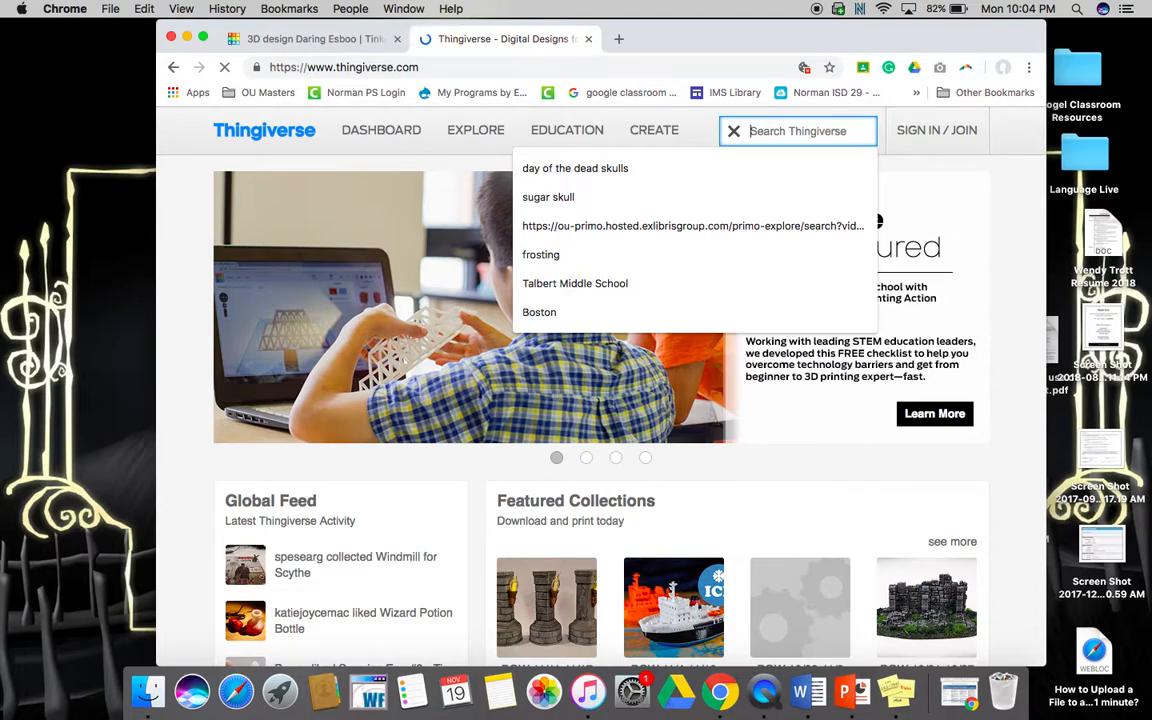
{"action": "type", "text": "batman tre ornamnet"}
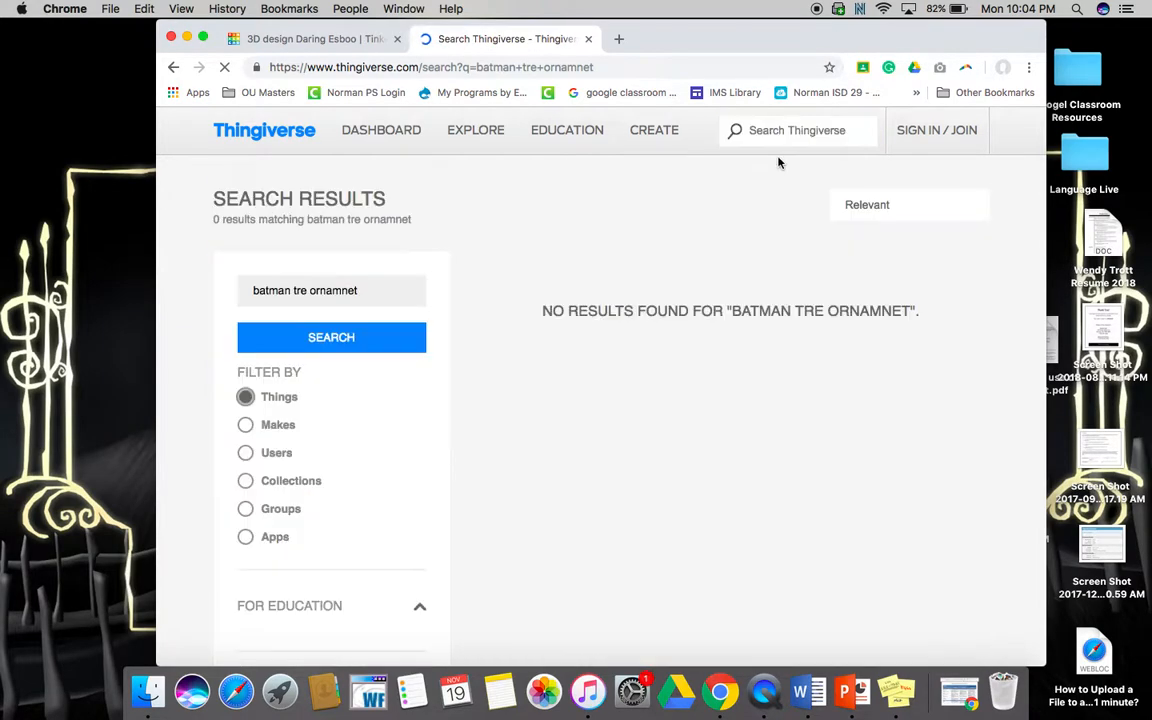
{"action": "left_click", "coordinate": [796, 130]}
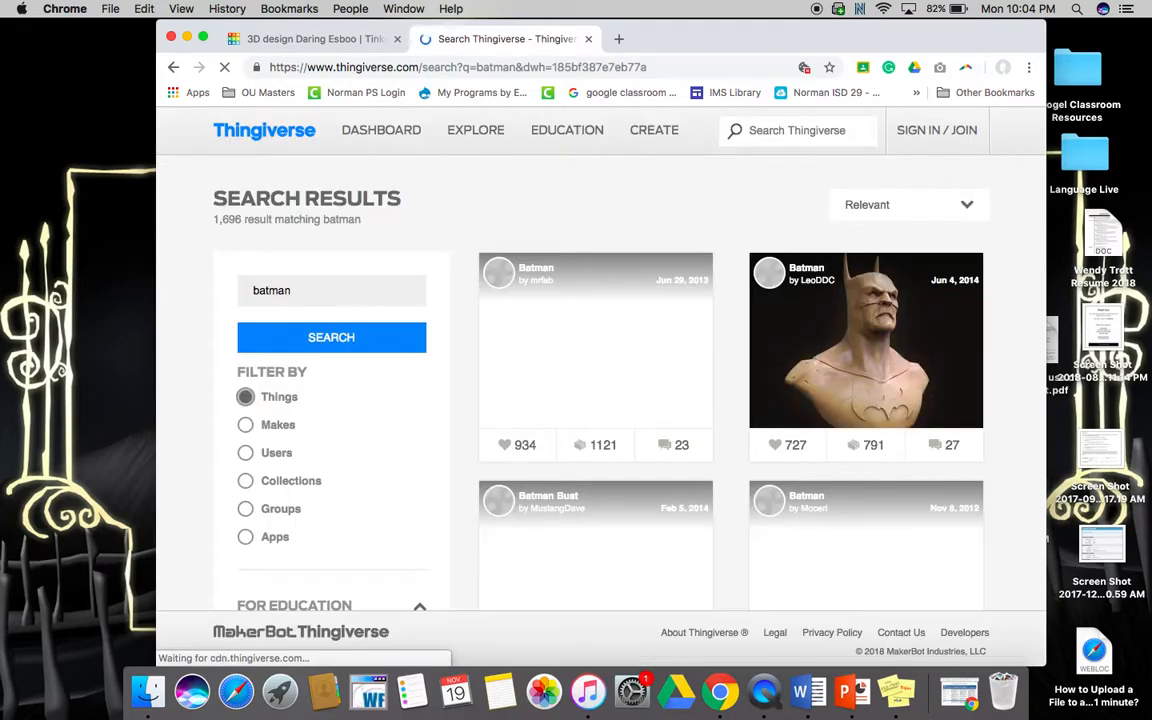
{"action": "scroll", "scroll_direction": "down", "scroll_amount": 3}
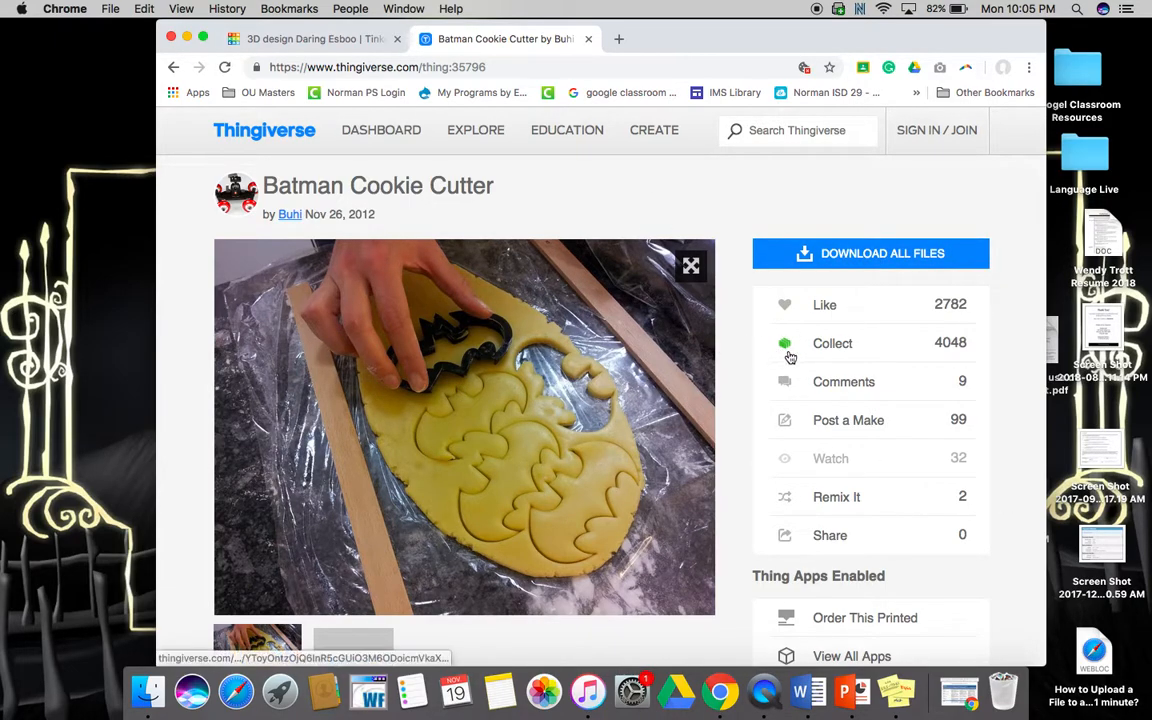
Show the Batman Cookie Cutter's Thing Files with its downloadable STL
{"action": "scroll", "scroll_direction": "down", "scroll_amount": 3}
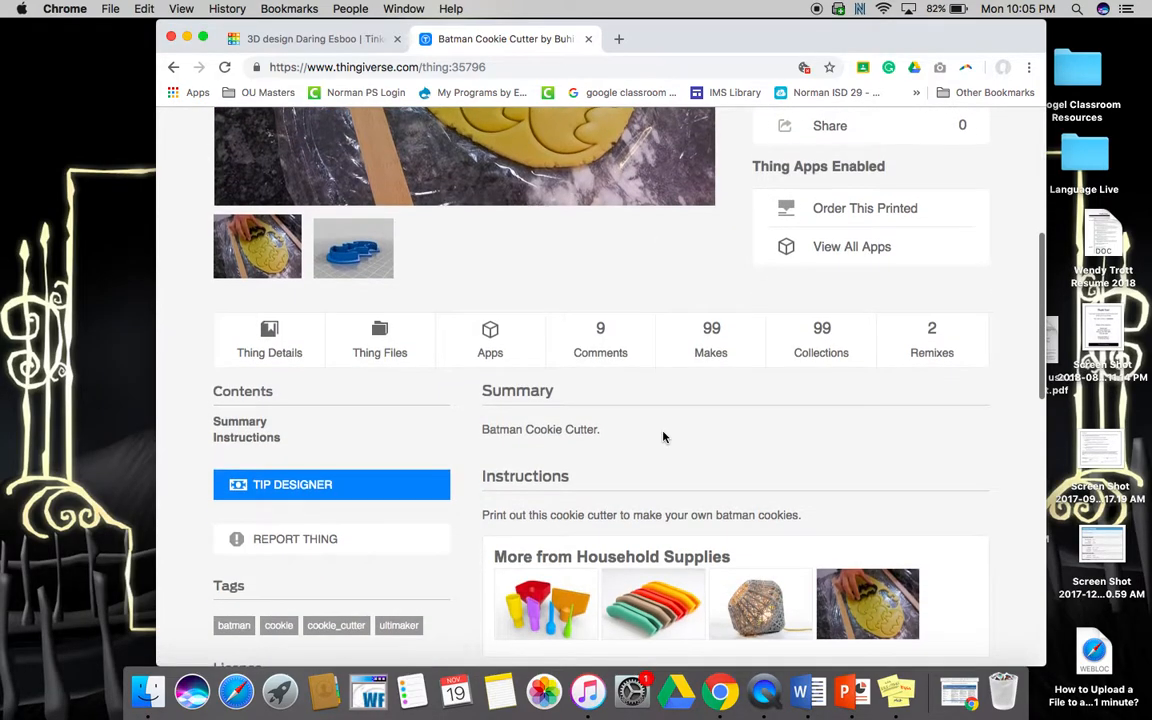
{"action": "left_click", "coordinate": [380, 340]}
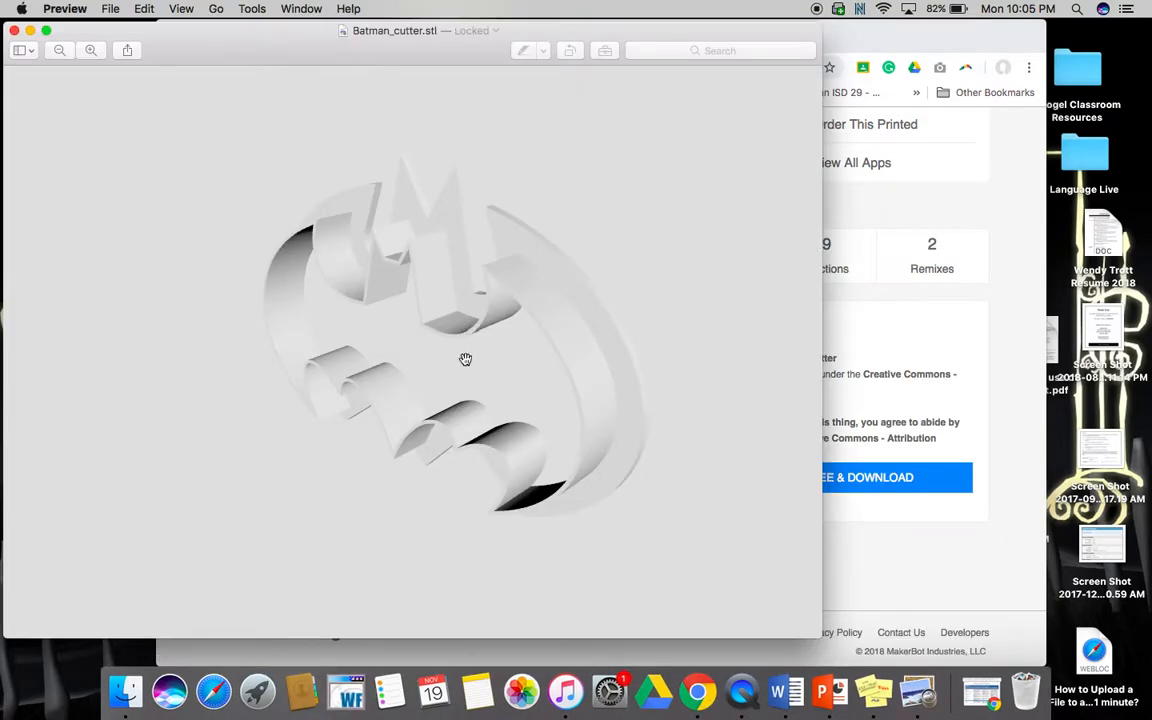
Rotate Batman_cutter.stl in Preview to inspect its edge, front and overall shape
{"action": "left_click_drag", "start_coordinate": [464, 360], "coordinate": [476, 436]}
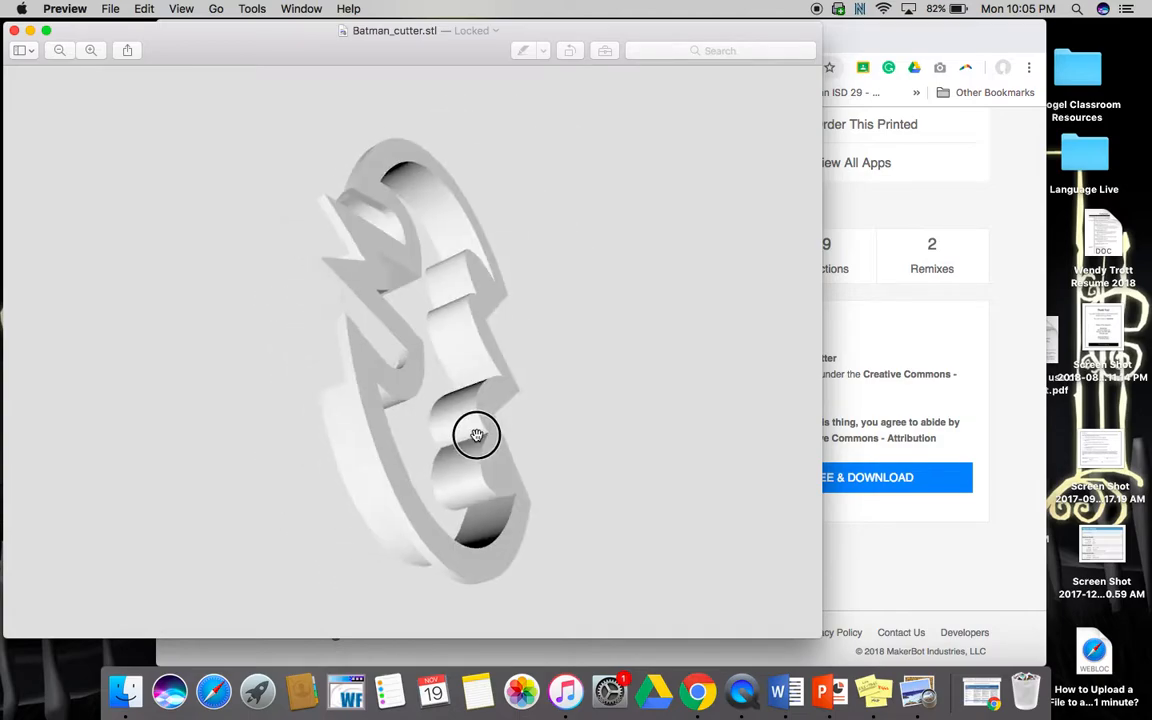
{"action": "left_click_drag", "start_coordinate": [476, 436], "coordinate": [336, 348]}
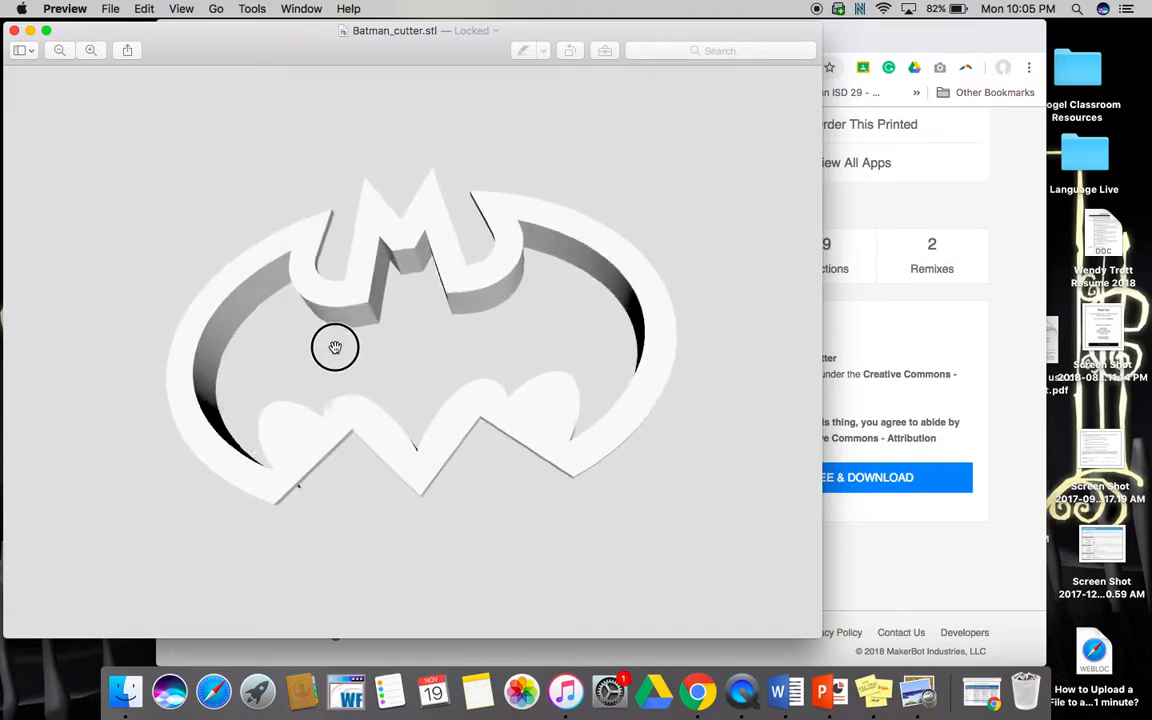
{"action": "left_click_drag", "start_coordinate": [336, 348], "coordinate": [428, 216]}
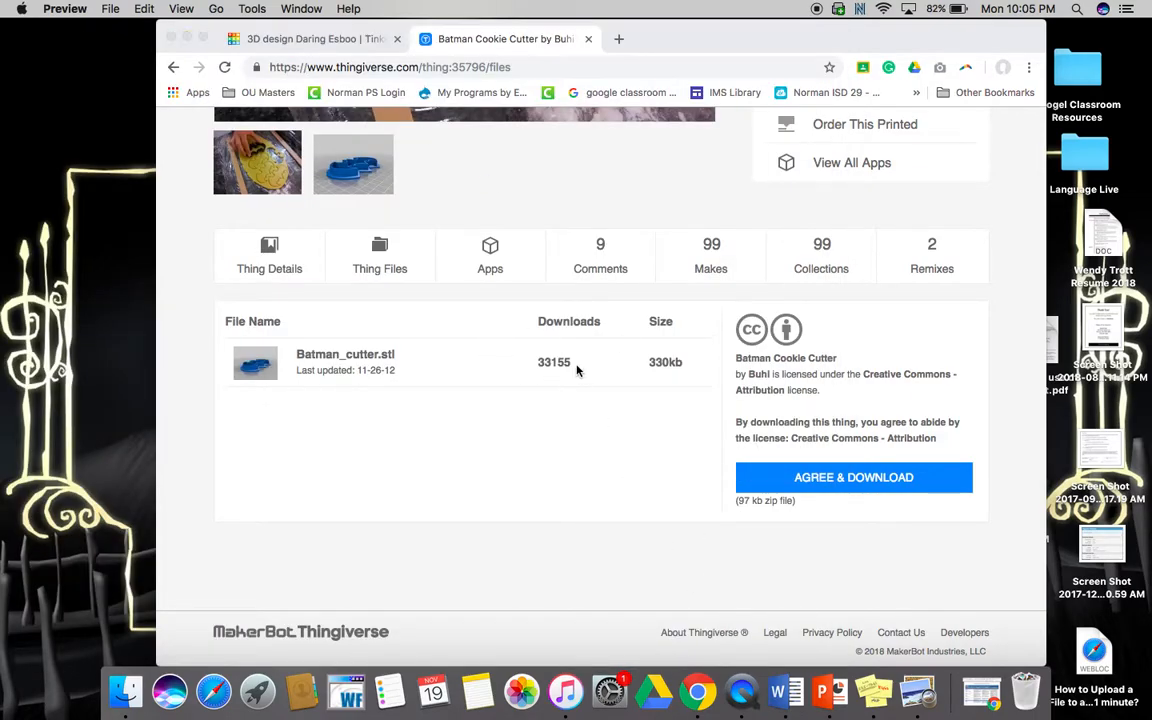
{"action": "mouse_move", "coordinate": [680, 588]}
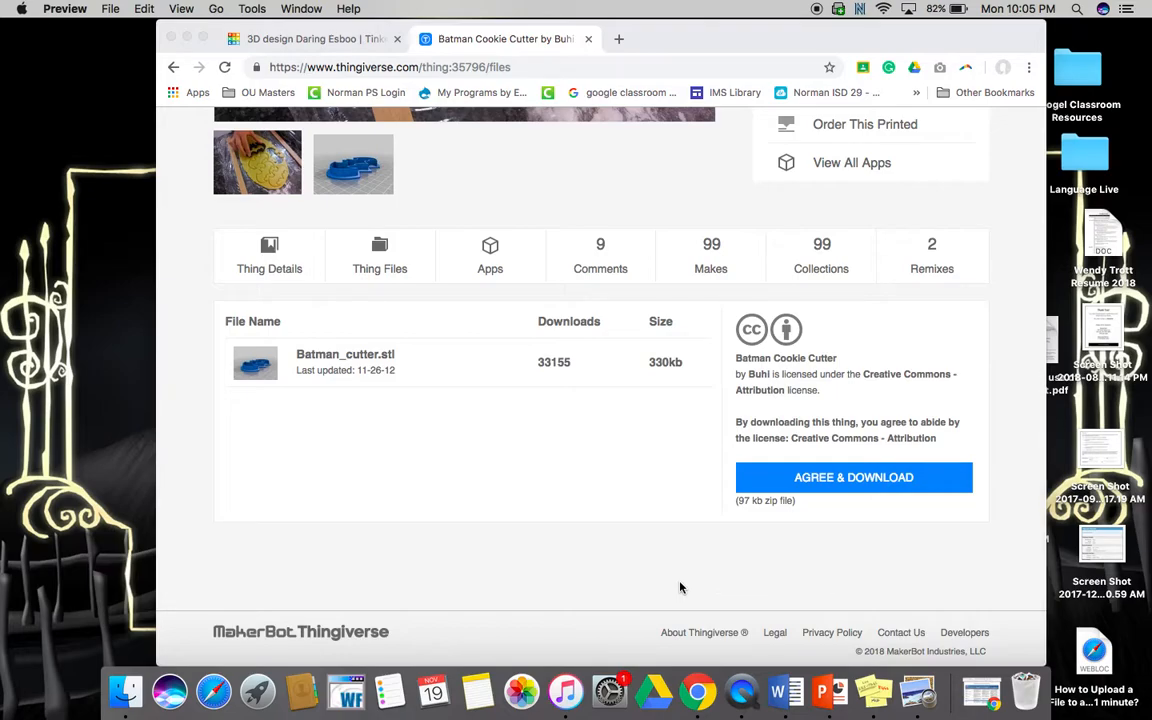
{"action": "mouse_move", "coordinate": [256, 692]}
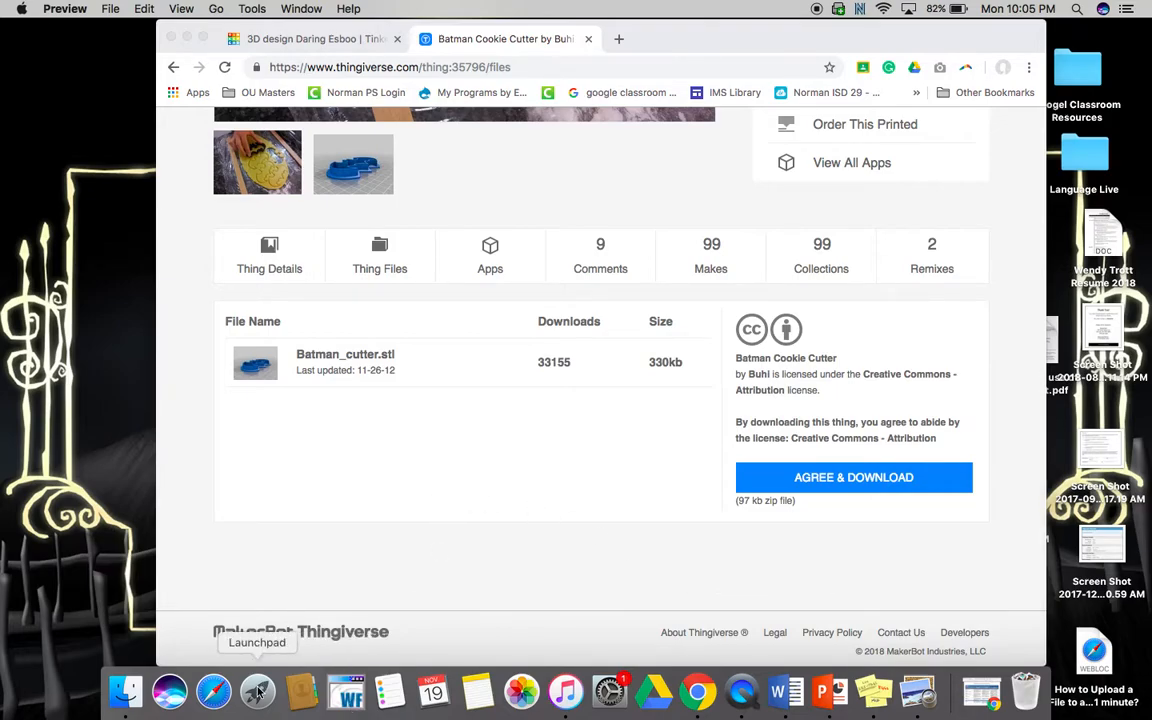
Launch CraftWare from Launchpad, showing its empty build plate
{"action": "left_click", "coordinate": [256, 692]}
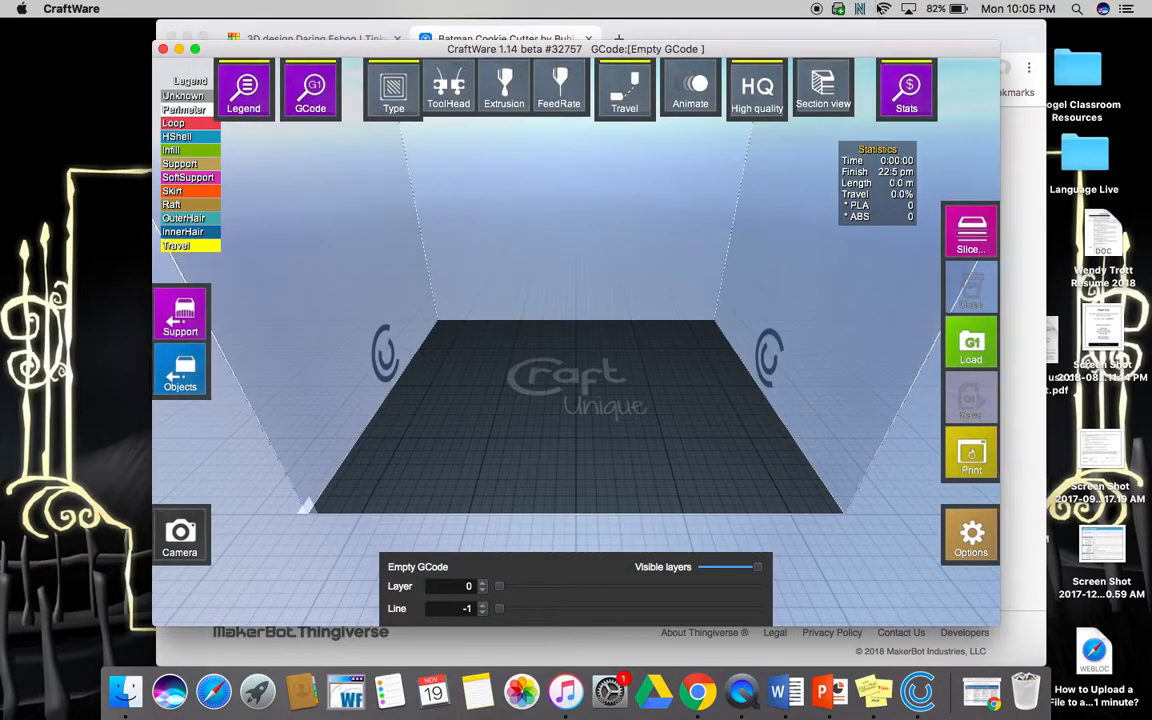
Switch CraftWare from GCode preview to model editing
{"action": "left_click", "coordinate": [860, 8]}
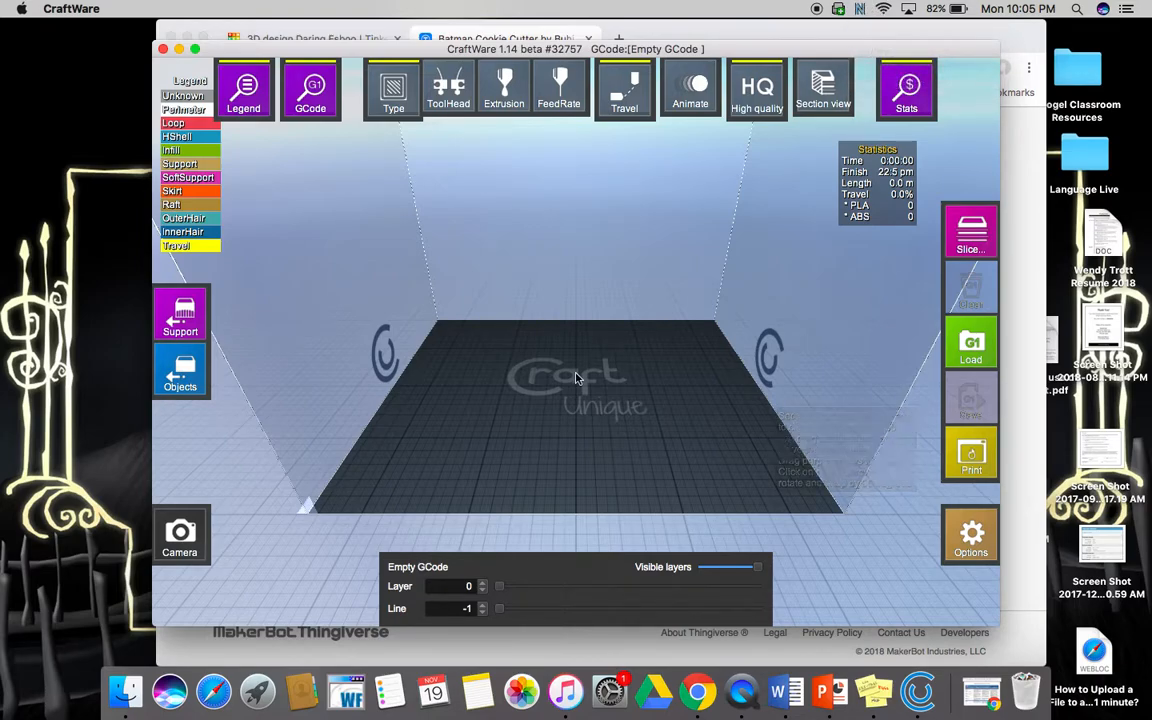
{"action": "mouse_move", "coordinate": [632, 378]}
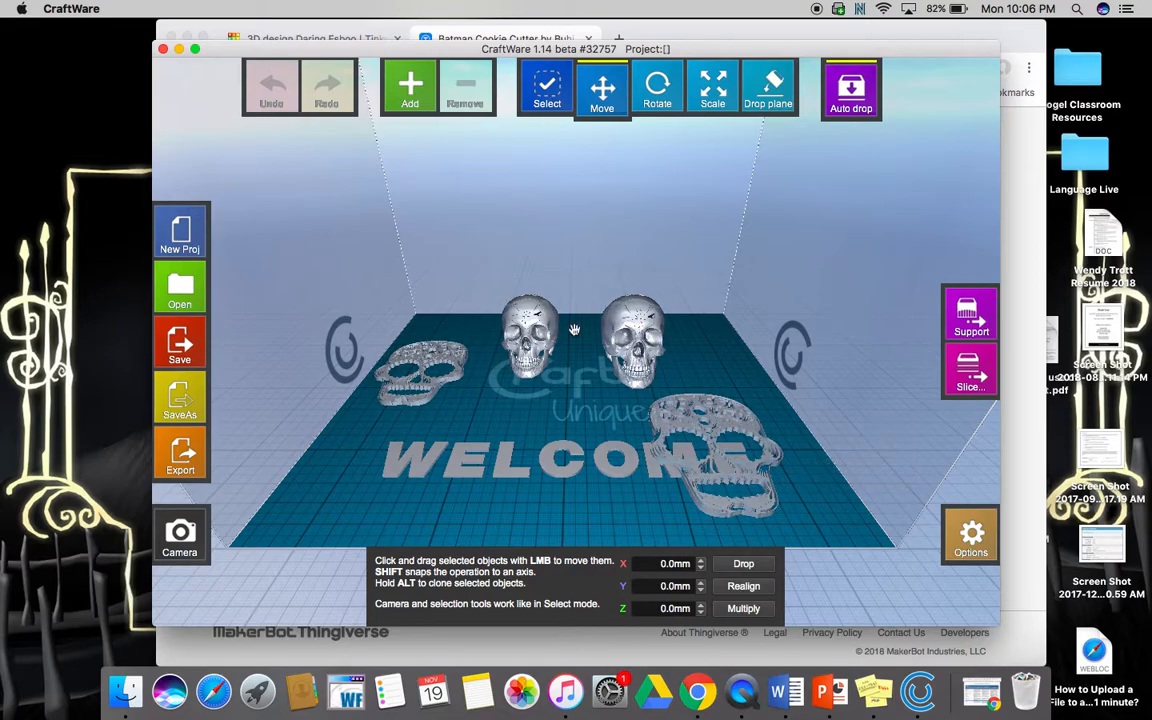
{"action": "mouse_move", "coordinate": [232, 412]}
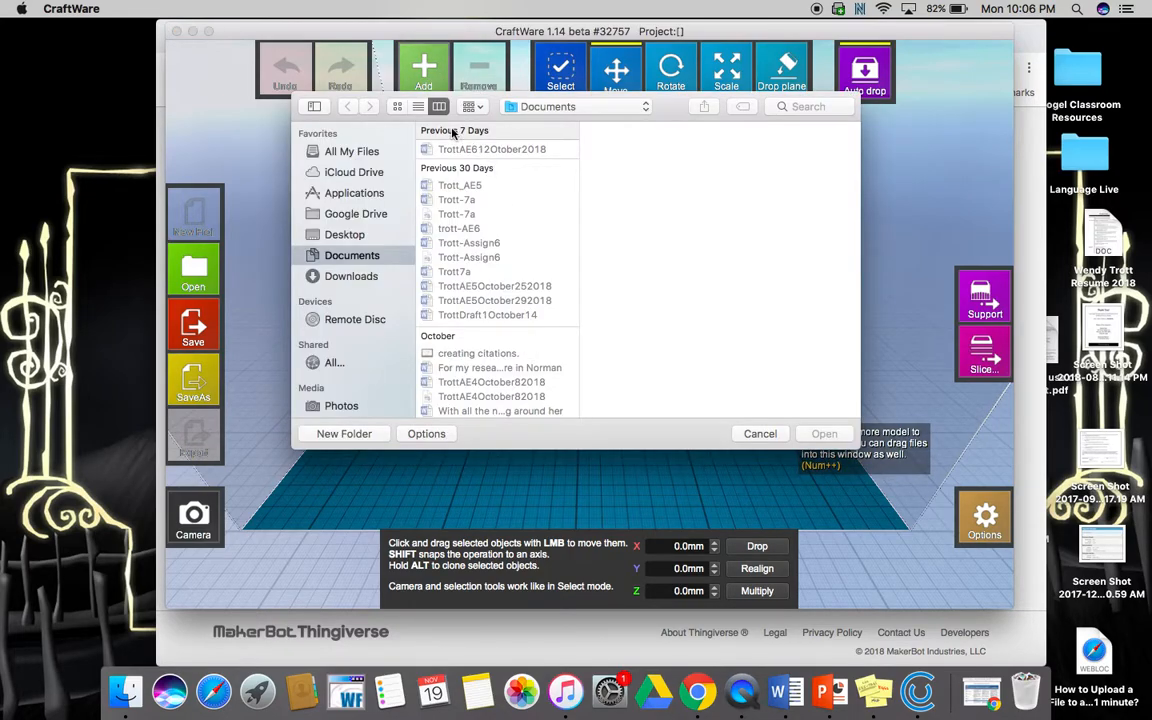
Load Batman_cutter.stl from the Downloads folder into the project
{"action": "left_click", "coordinate": [352, 276]}
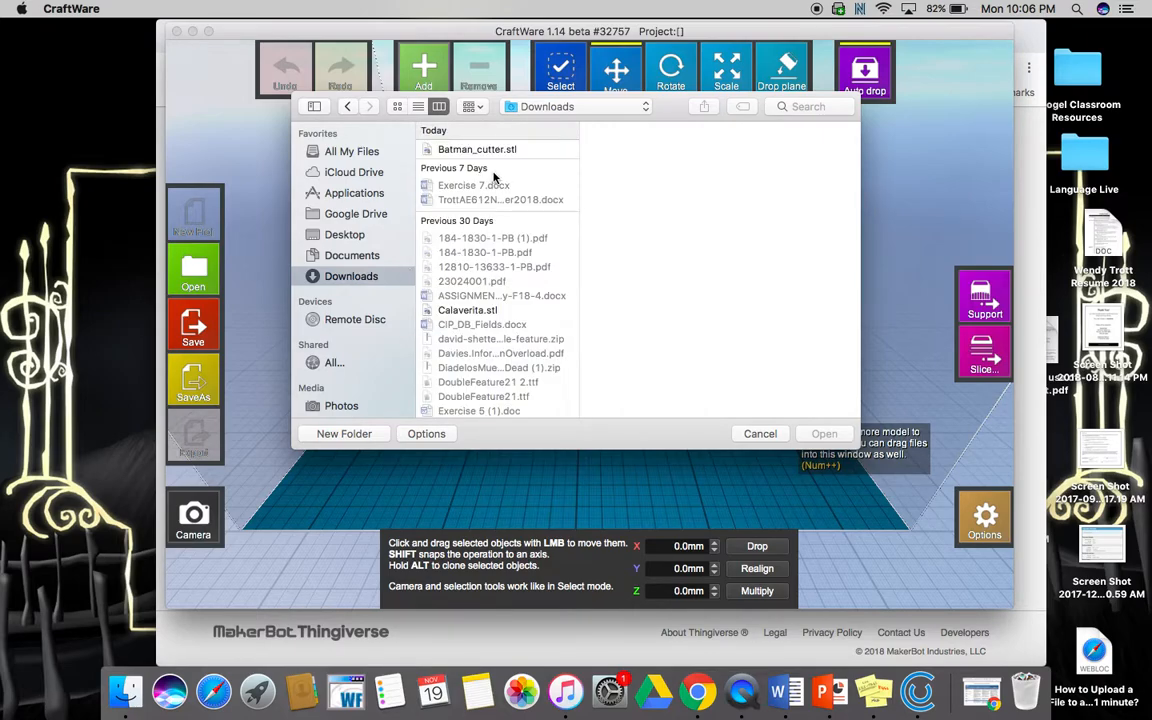
{"action": "left_click", "coordinate": [476, 148]}
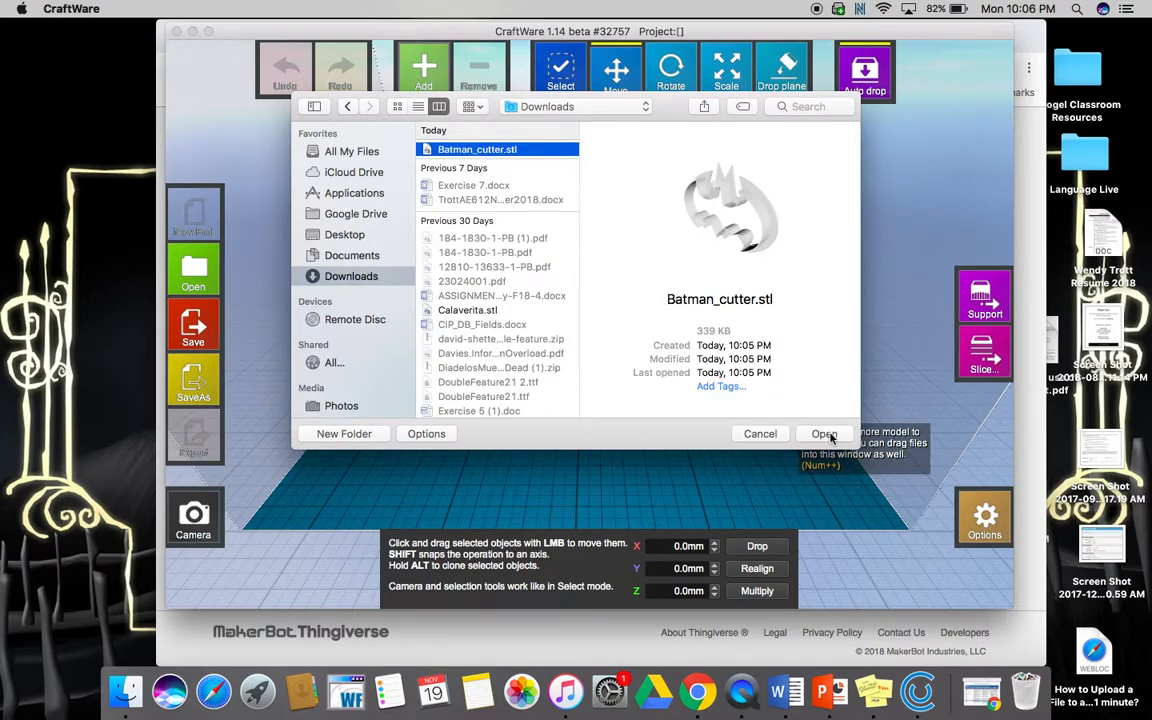
{"action": "left_click", "coordinate": [824, 432]}
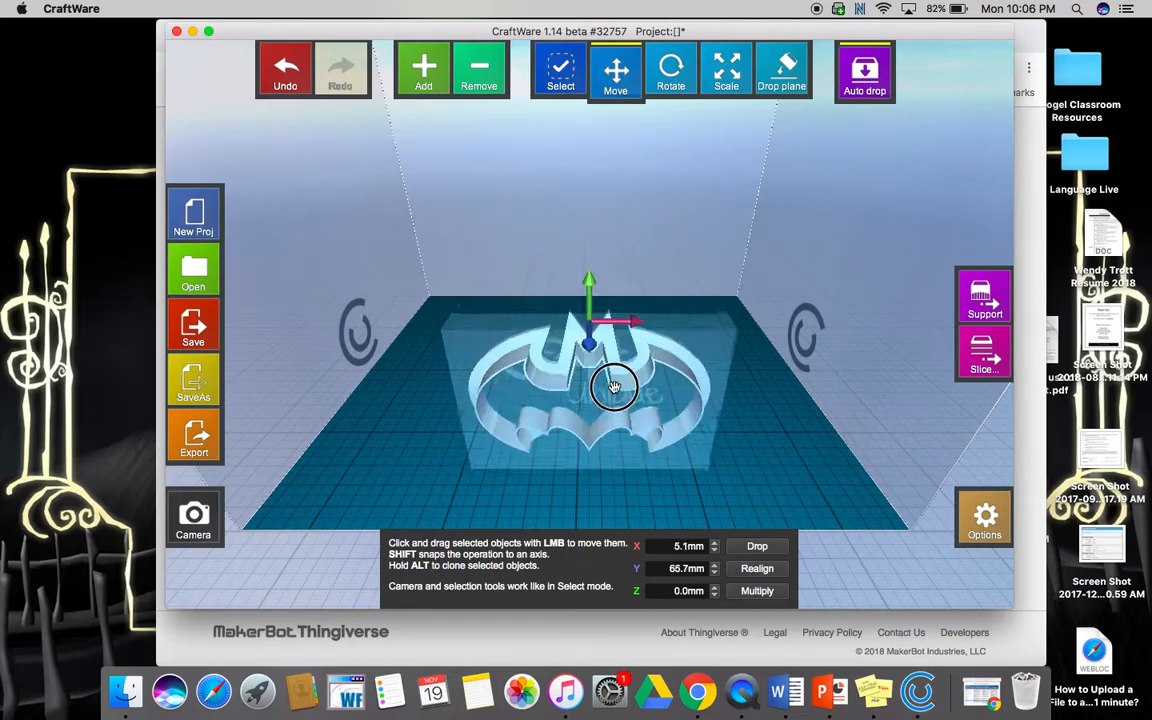
Drag the cutter to the bed origin and drop its flat face onto the plate
{"action": "left_click_drag", "start_coordinate": [616, 388], "coordinate": [620, 352]}
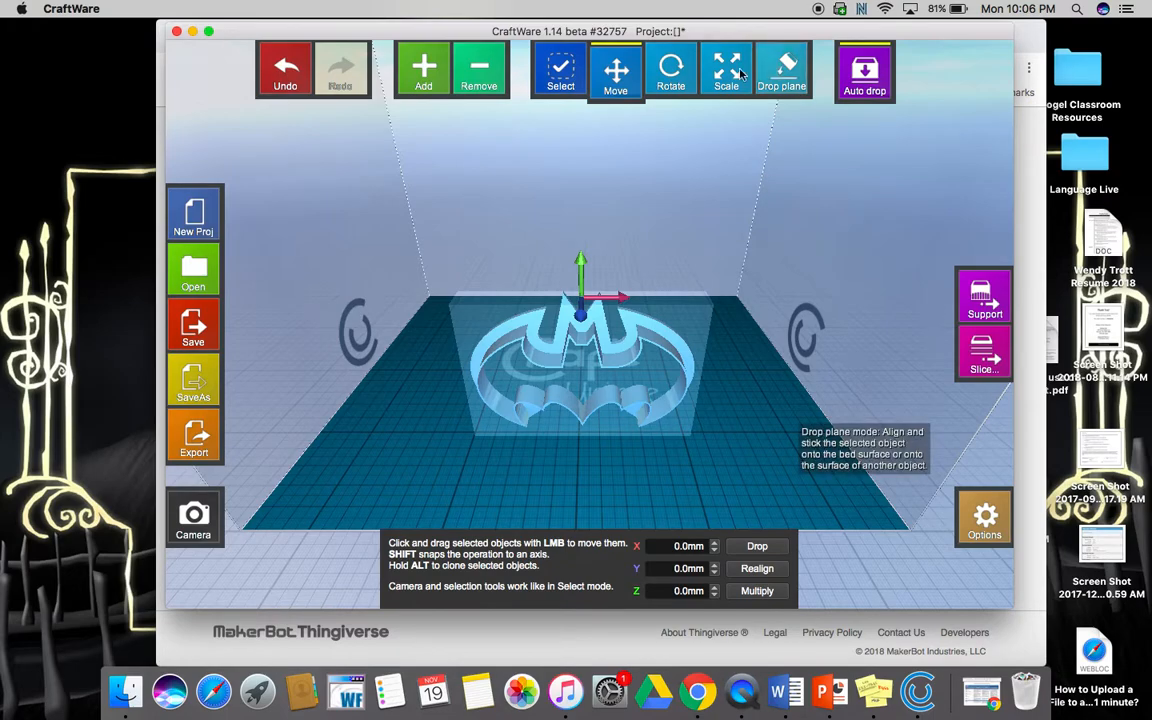
{"action": "left_click", "coordinate": [780, 70]}
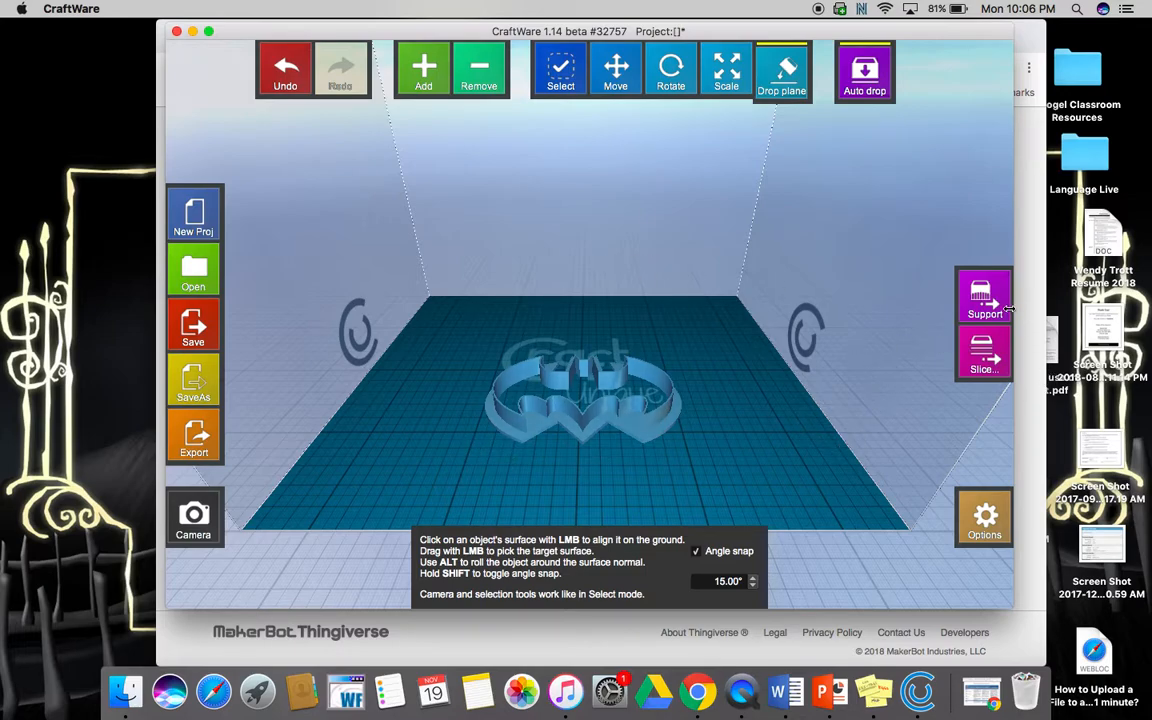
{"action": "left_click", "coordinate": [984, 296]}
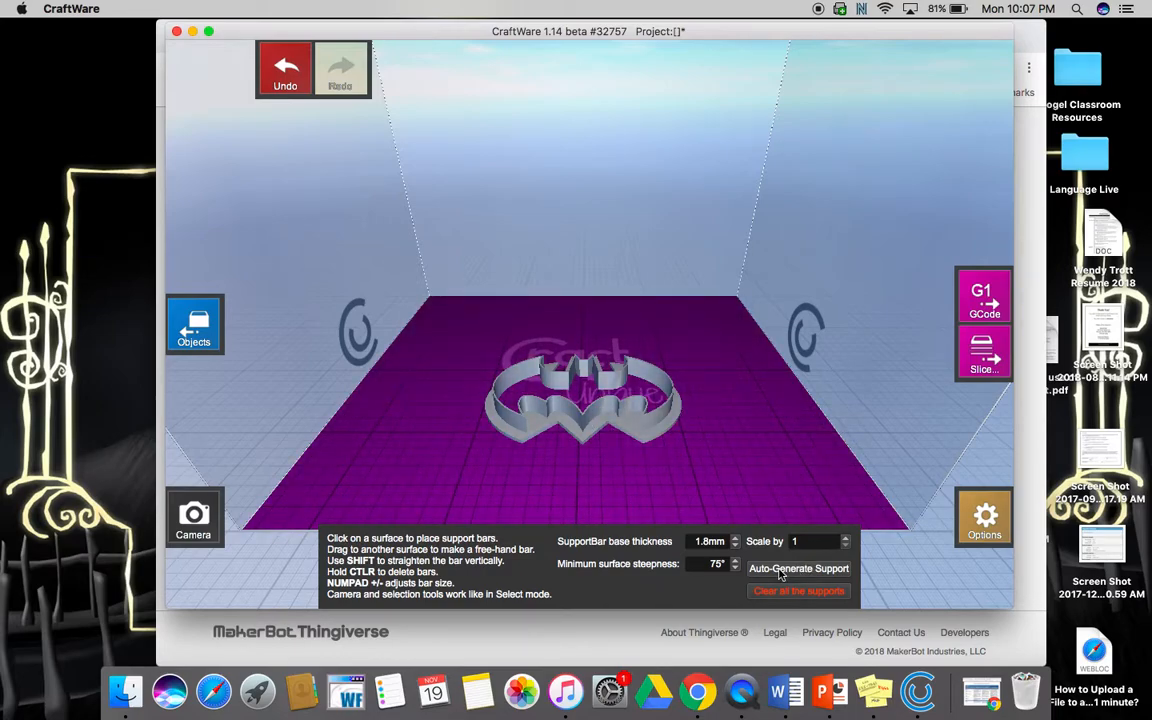
{"action": "mouse_move", "coordinate": [984, 352]}
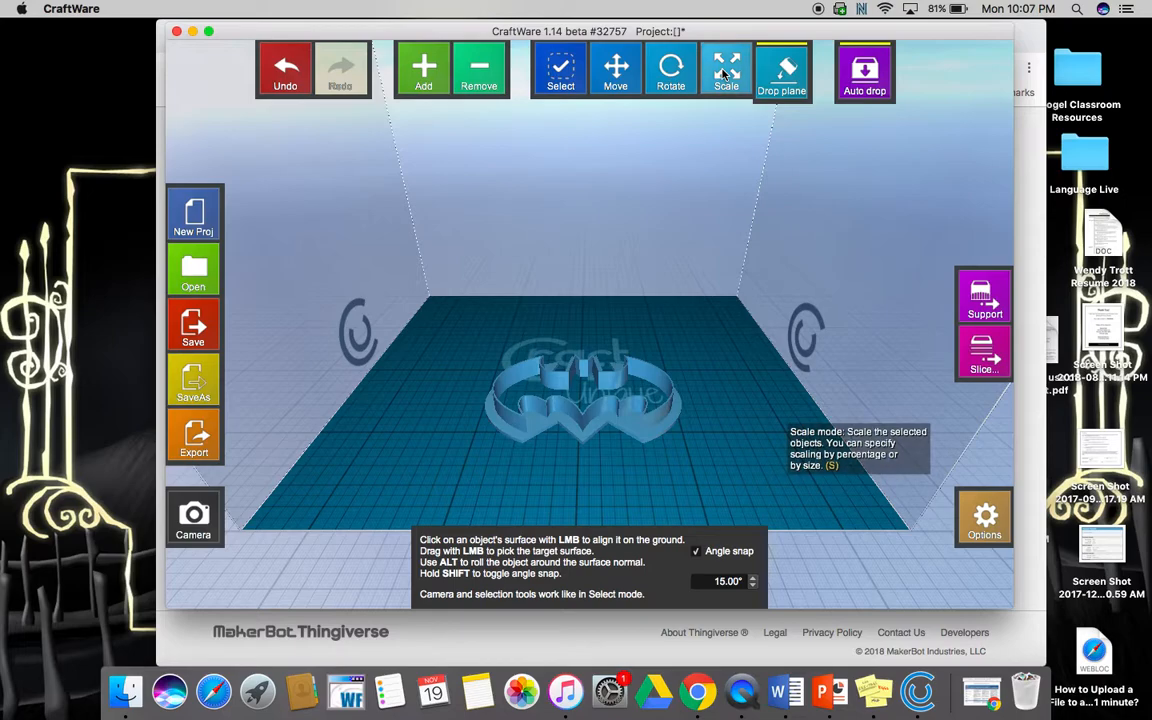
Scale the cutter back to 100% and move it toward the plate's front right
{"action": "left_click", "coordinate": [726, 68]}
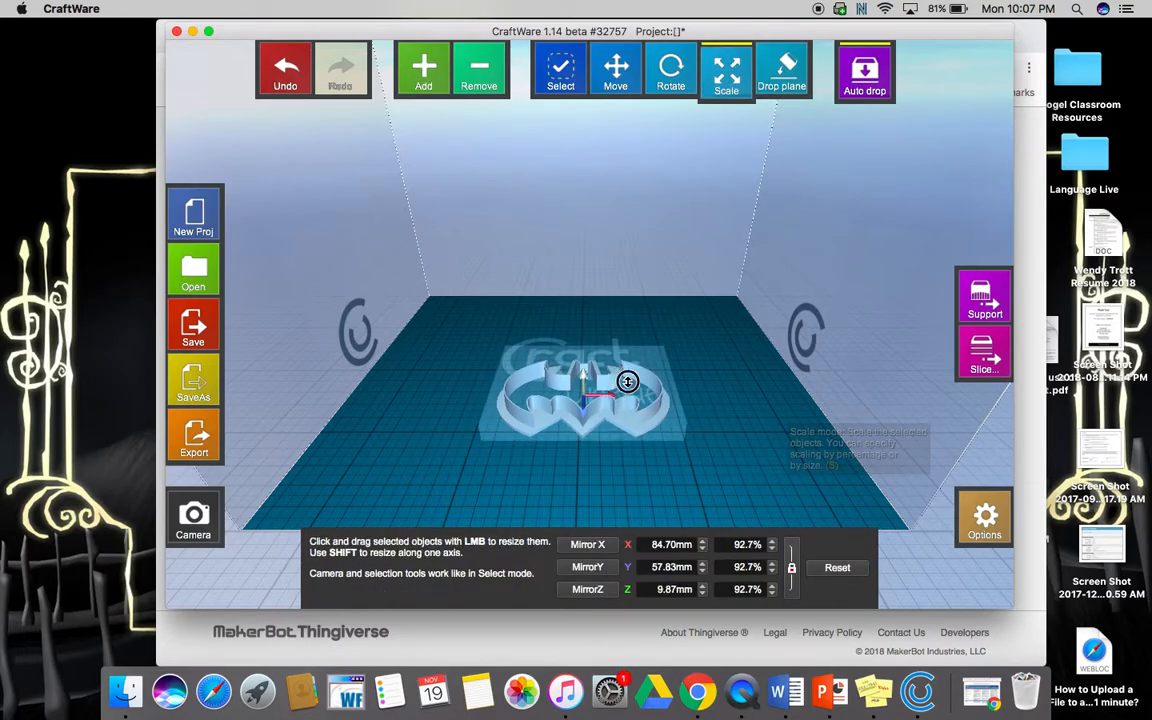
{"action": "left_click_drag", "start_coordinate": [628, 382], "coordinate": [636, 424]}
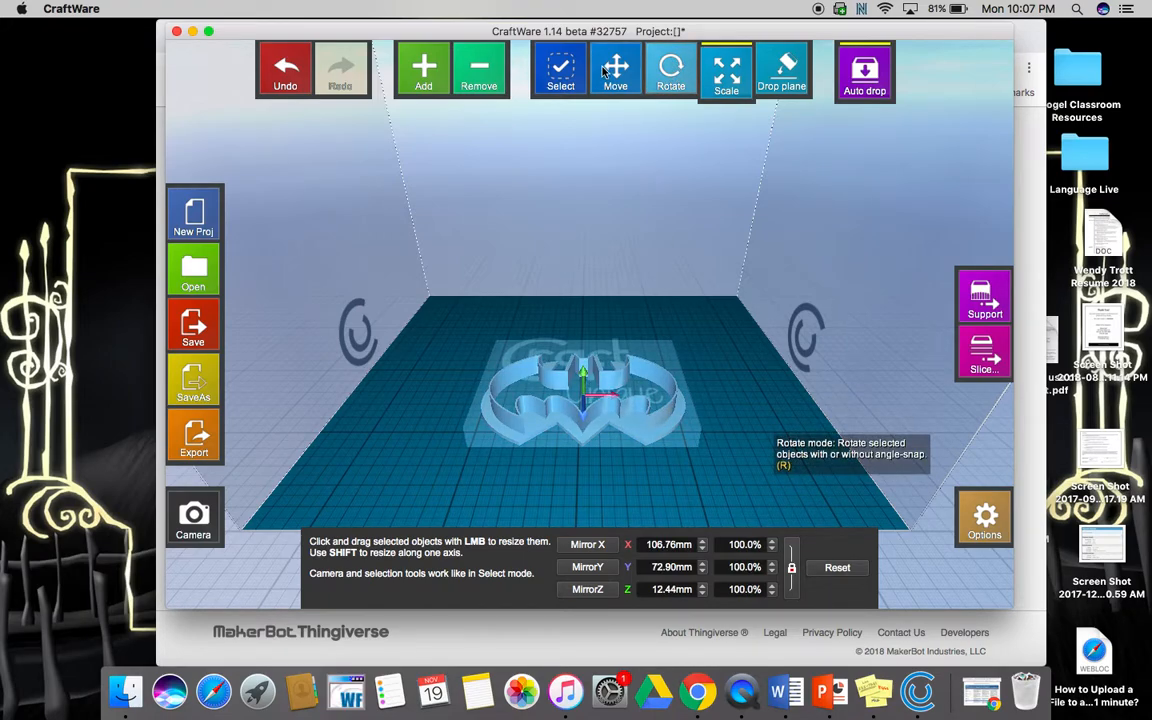
{"action": "left_click", "coordinate": [616, 70]}
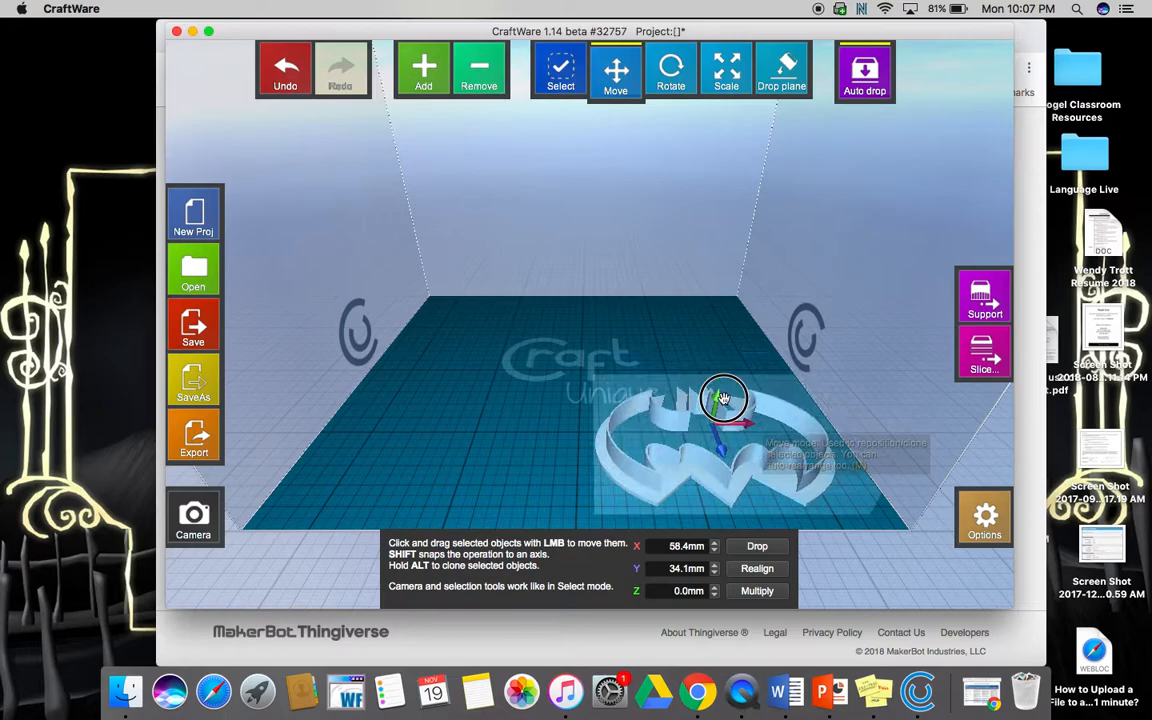
{"action": "left_click_drag", "start_coordinate": [724, 398], "coordinate": [720, 390]}
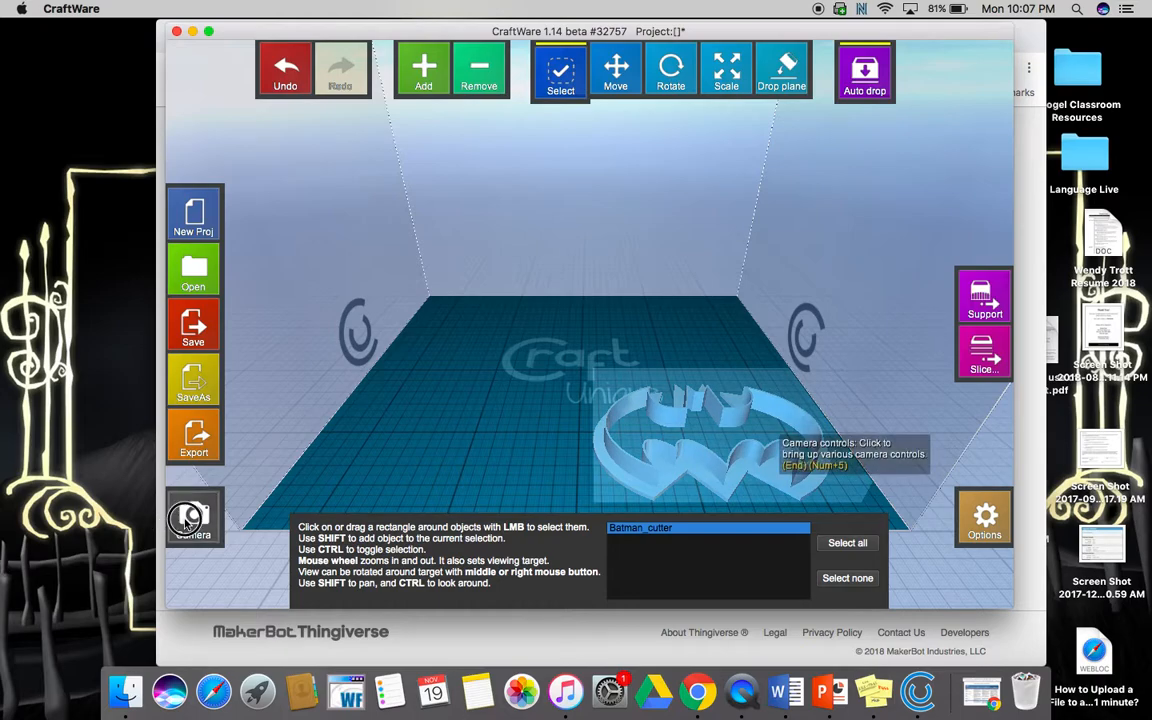
Jump the 3D view to a preset camera angle from the Camera popup
{"action": "left_click", "coordinate": [192, 516]}
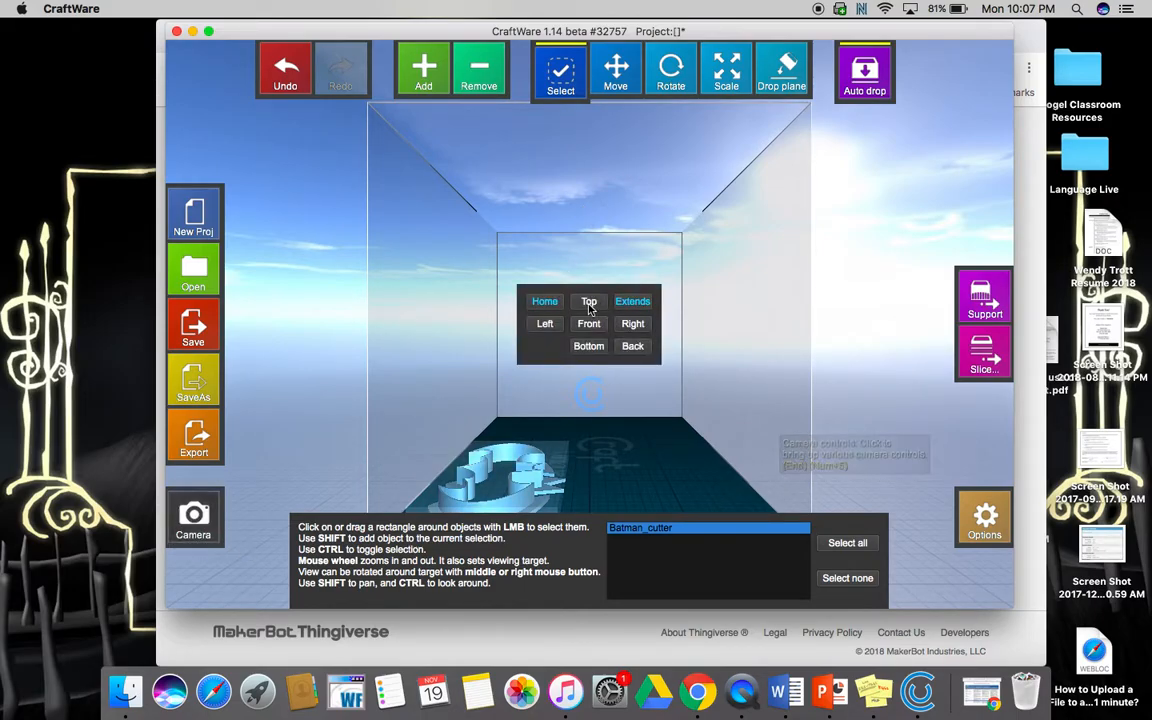
{"action": "left_click", "coordinate": [588, 300]}
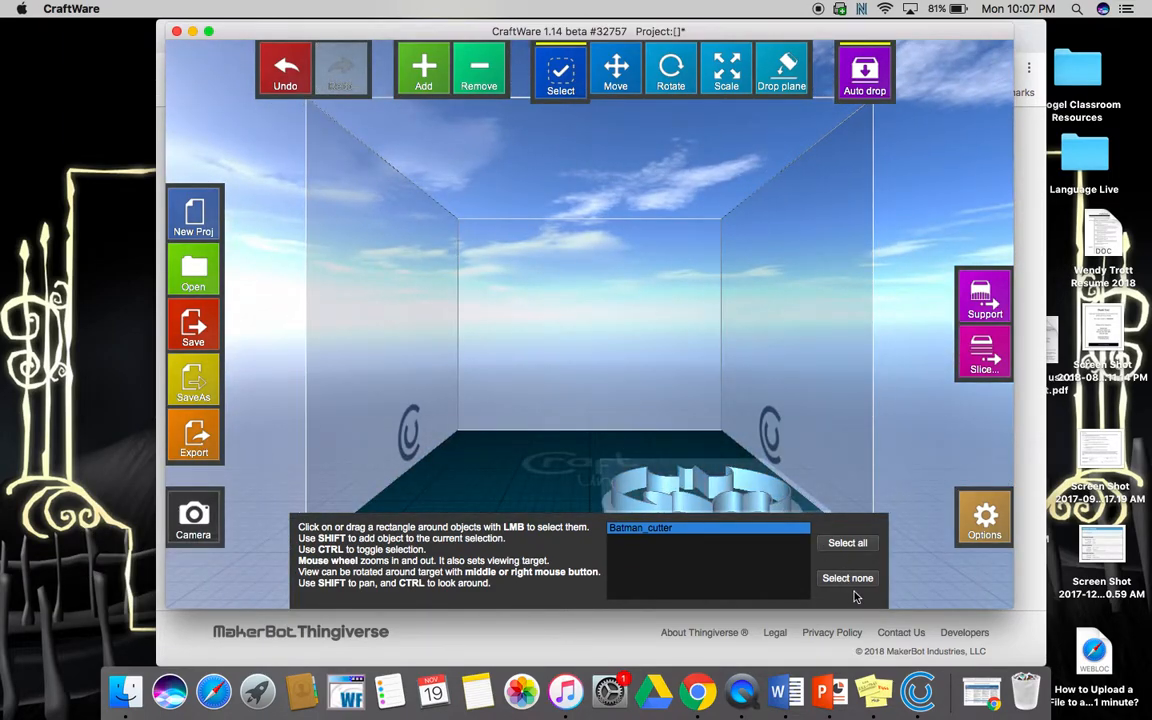
{"action": "mouse_move", "coordinate": [984, 356]}
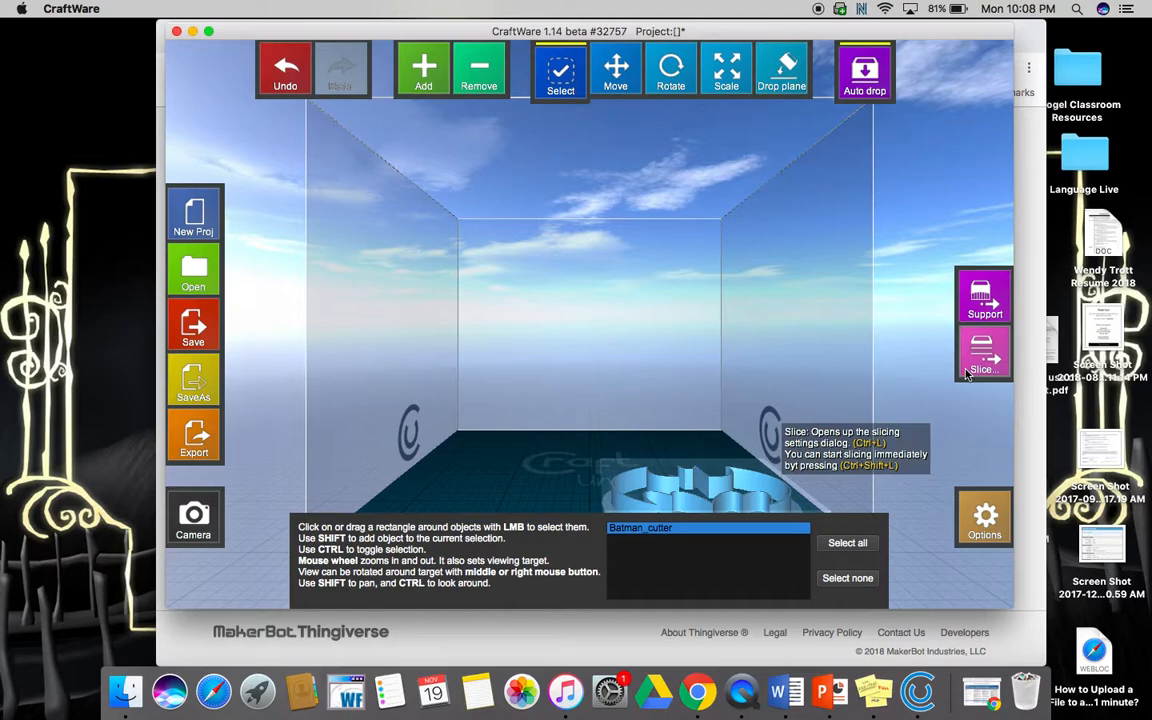
Slice the cutter with High quality PLA settings to produce the GCode preview
{"action": "left_click", "coordinate": [984, 352]}
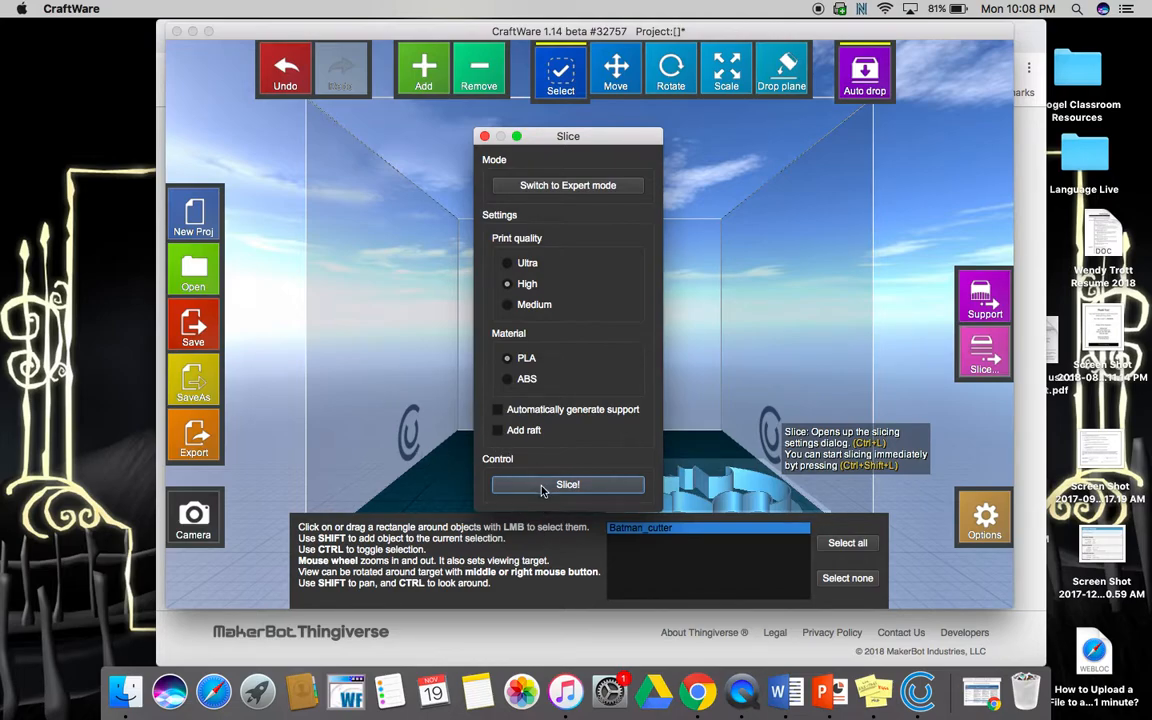
{"action": "left_click", "coordinate": [568, 484]}
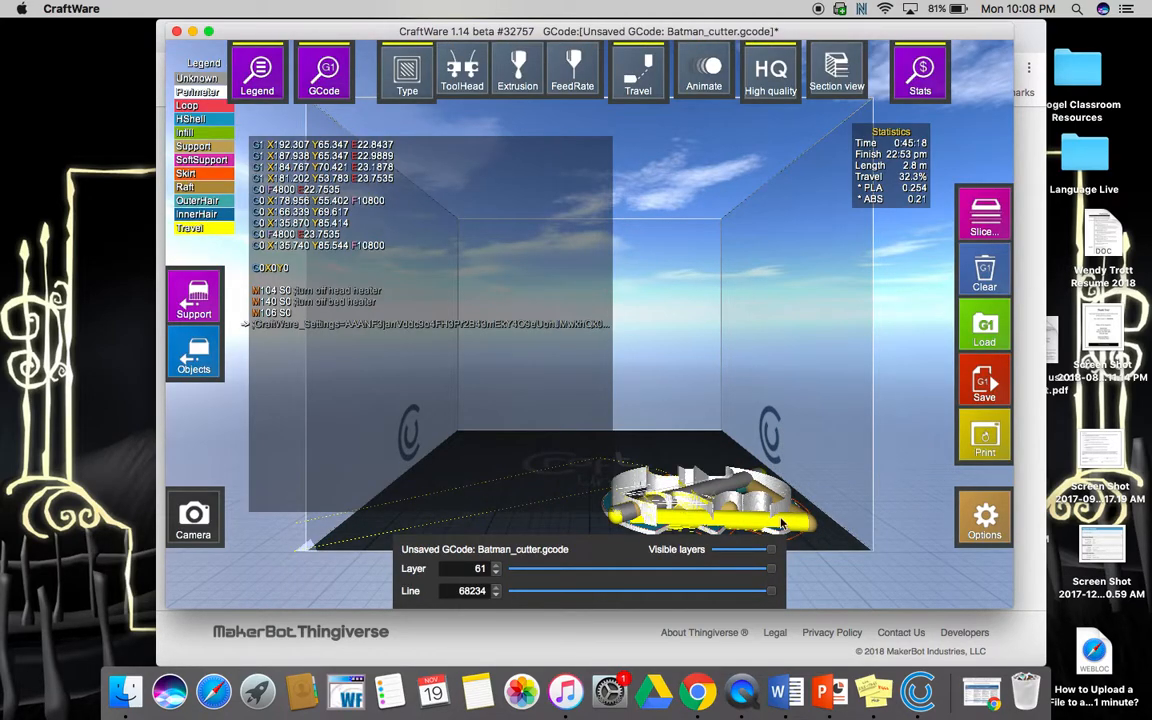
{"action": "mouse_move", "coordinate": [432, 540]}
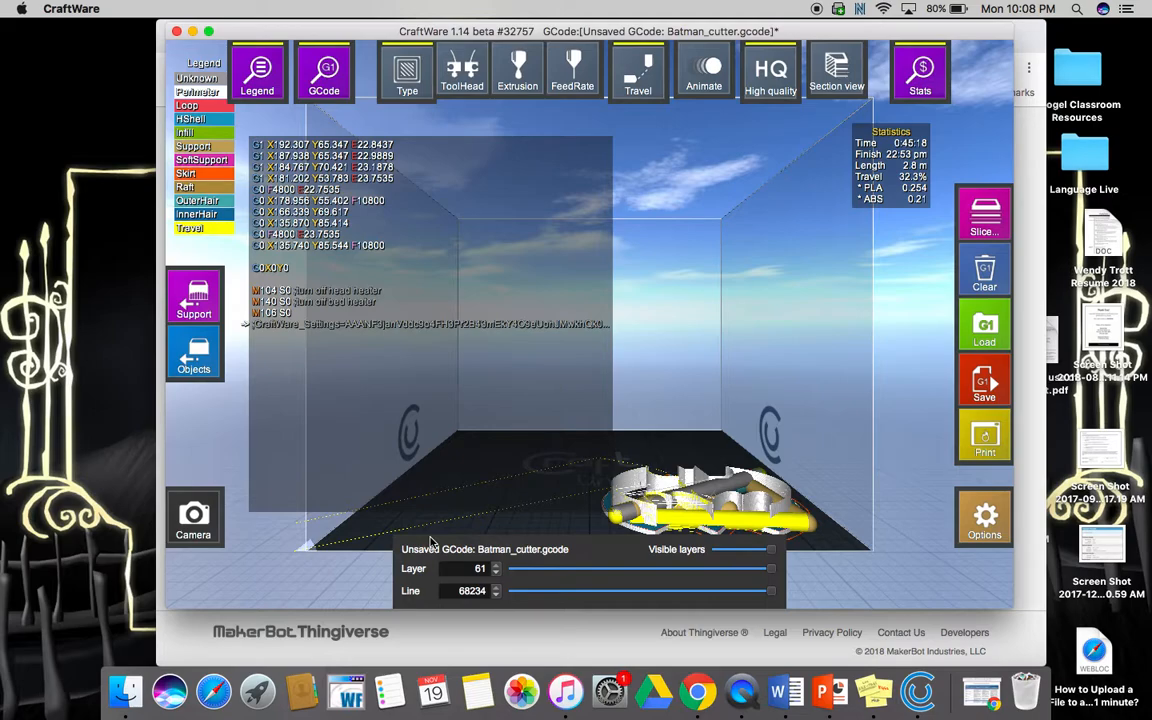
{"action": "mouse_move", "coordinate": [896, 290]}
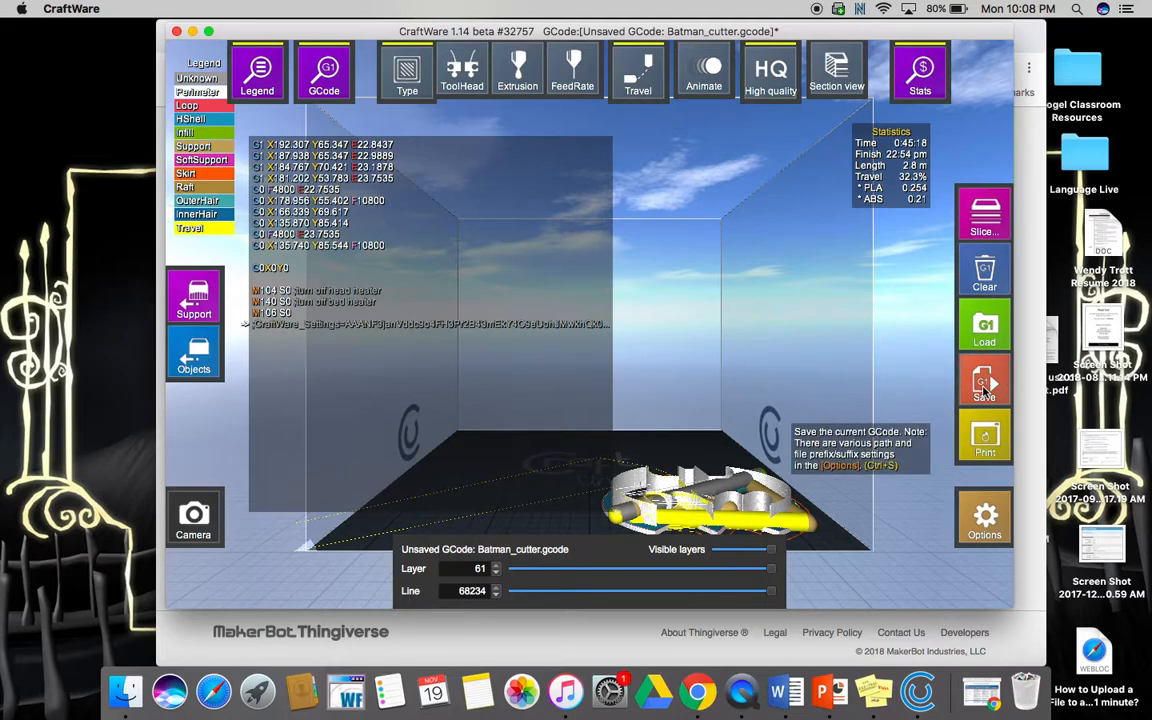
Save the GCode as Trott-Batmancutter in the Downloads folder
{"action": "left_click", "coordinate": [984, 384]}
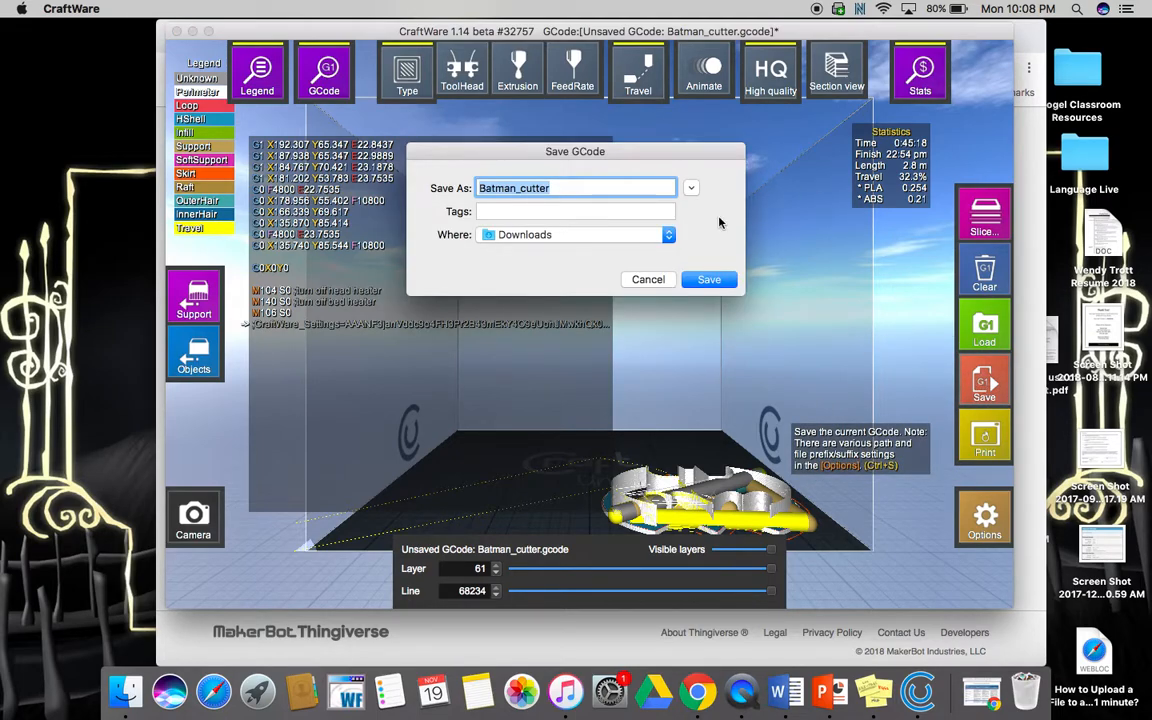
{"action": "left_click", "coordinate": [560, 188]}
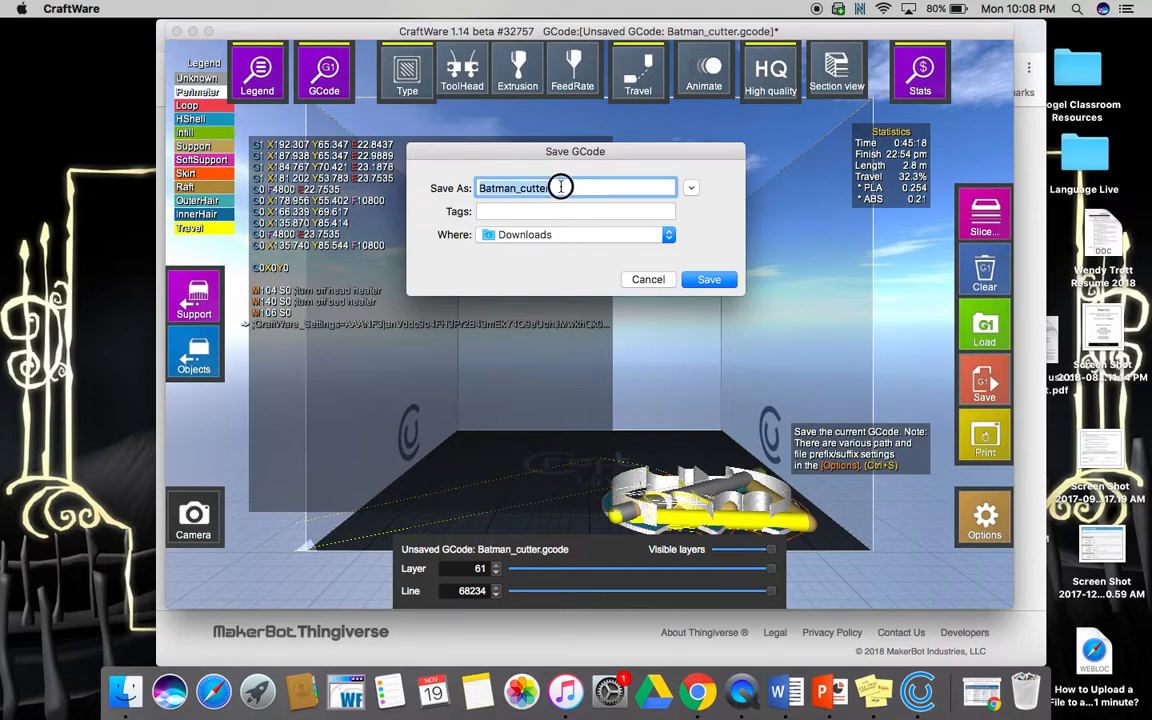
{"action": "type", "text": "Trott"}
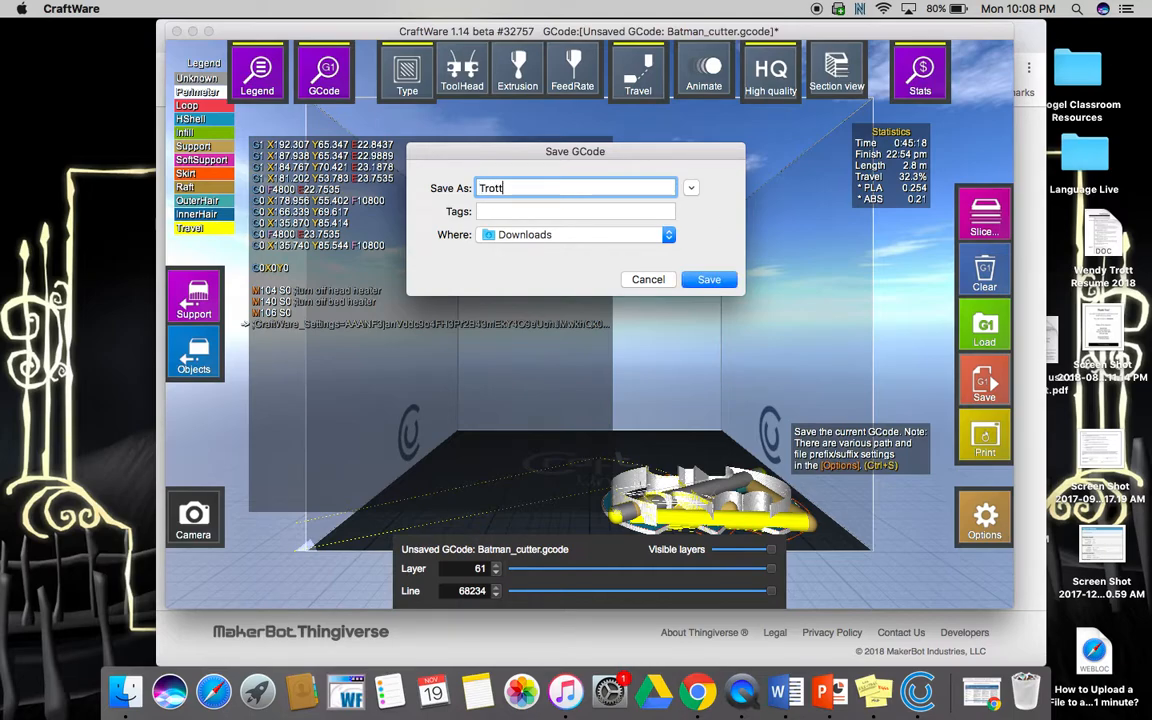
{"action": "type", "text": "-"}
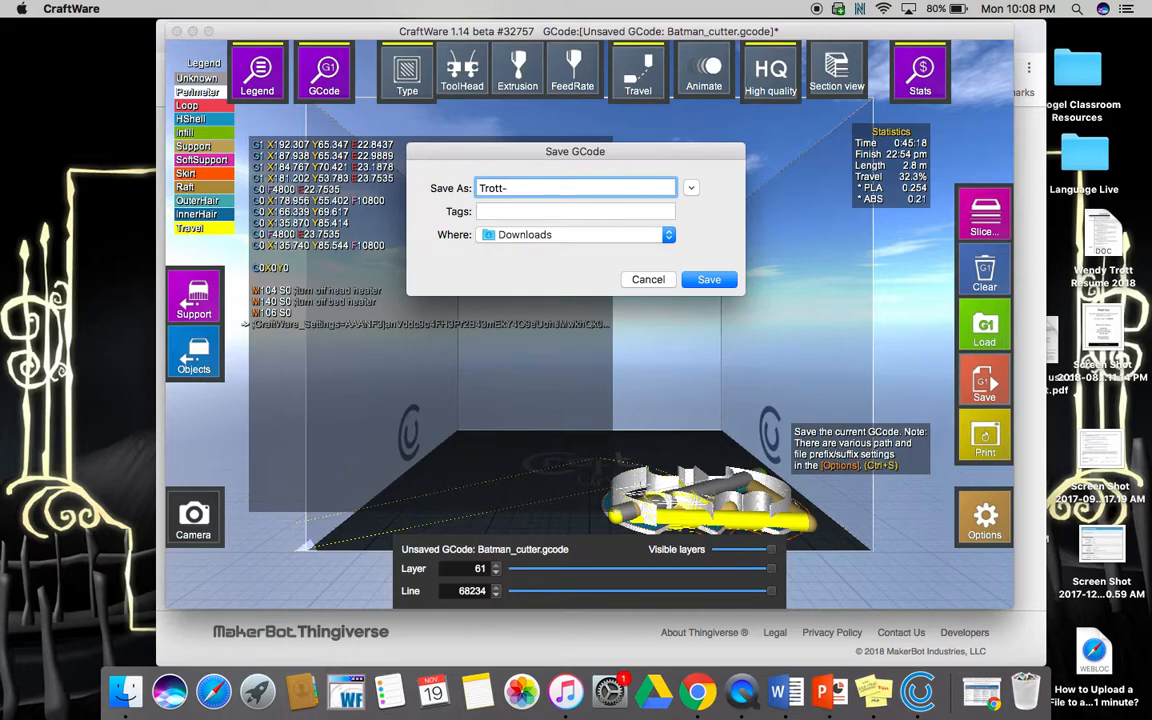
{"action": "type", "text": "Batma"}
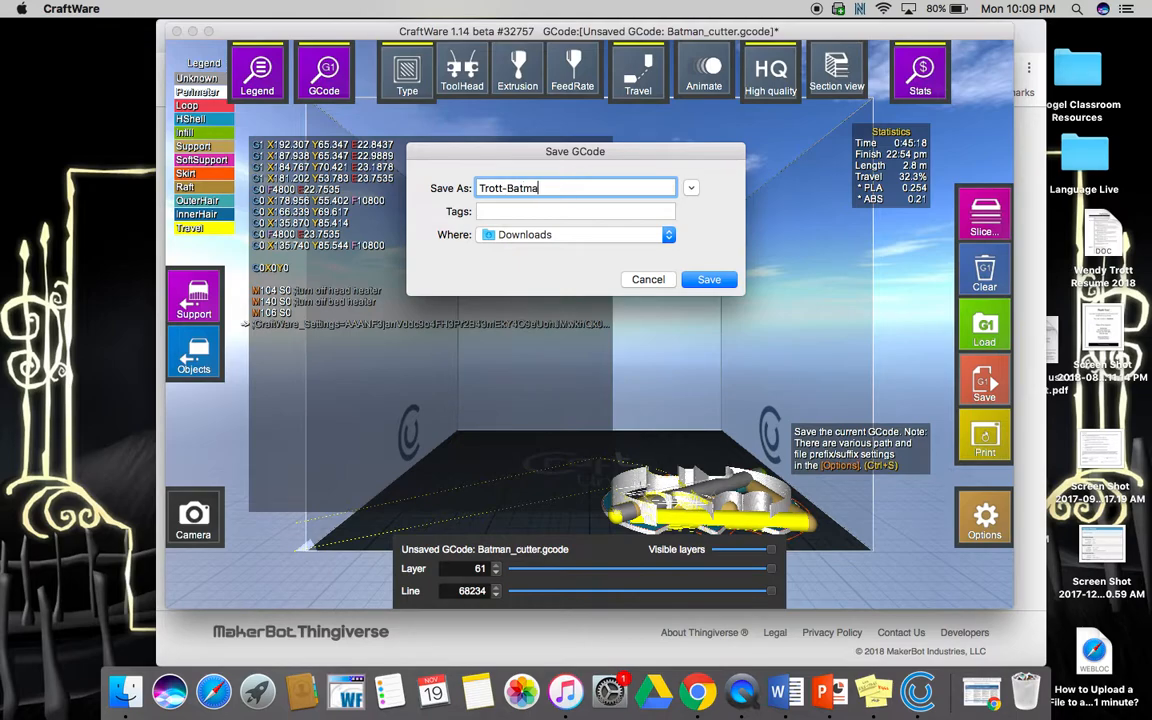
{"action": "type", "text": "cutter"}
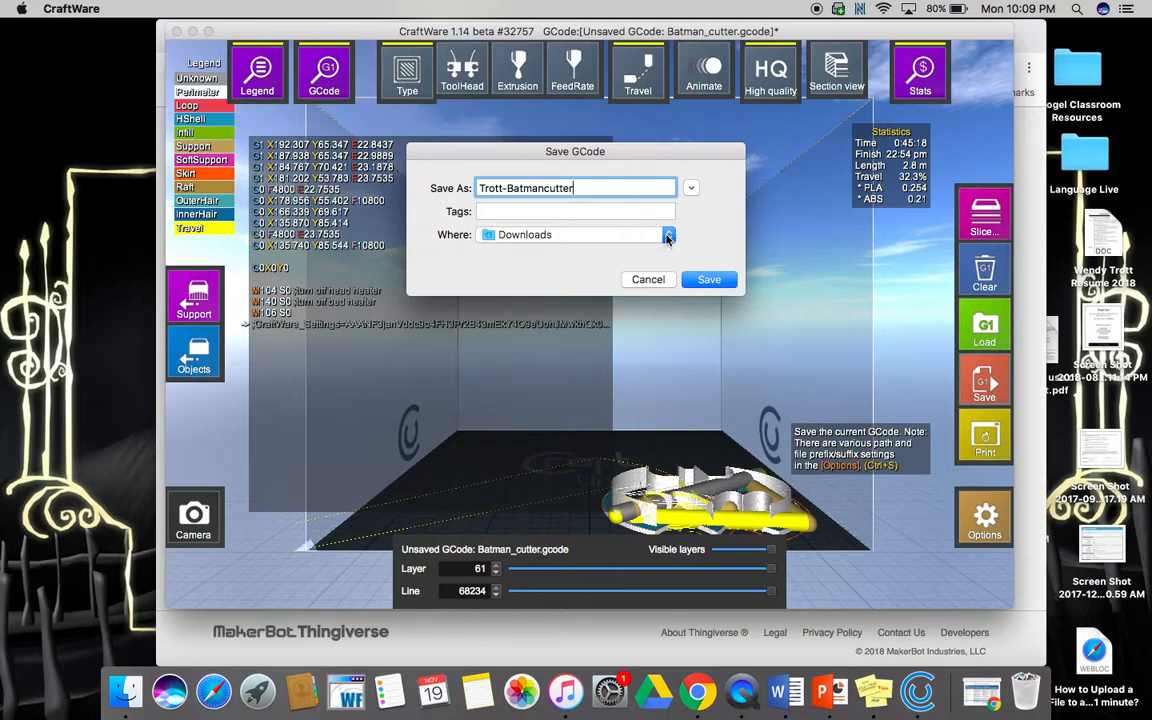
{"action": "left_click", "coordinate": [668, 234]}
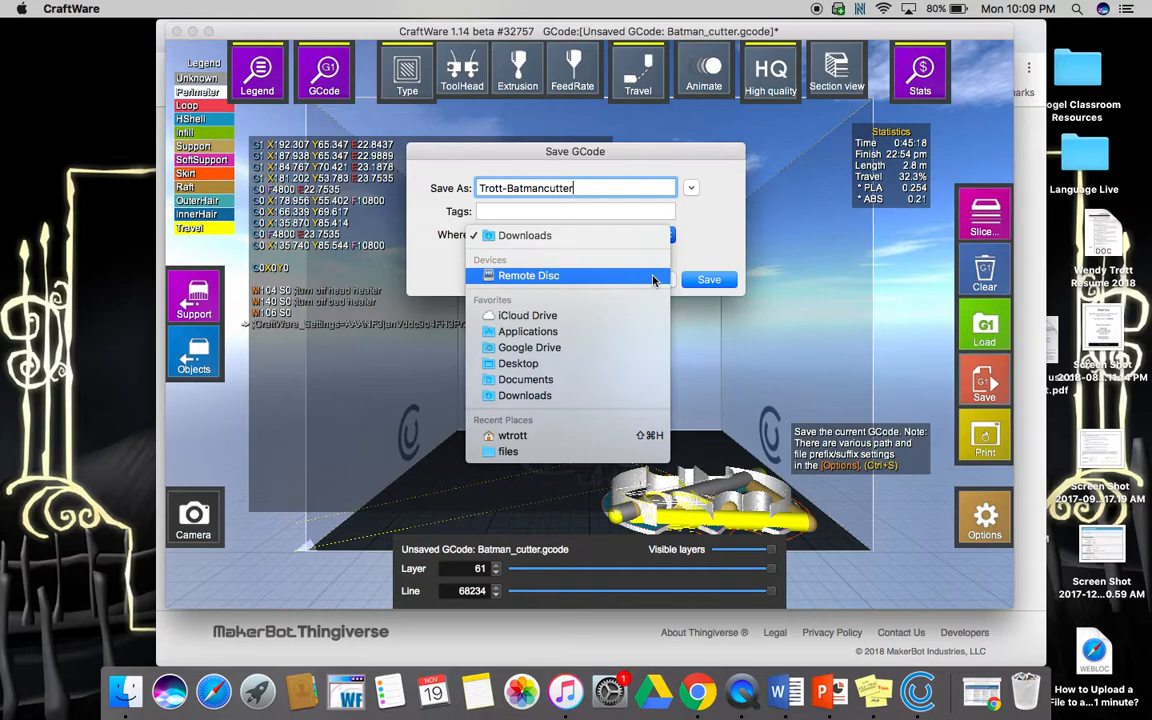
{"action": "left_click", "coordinate": [524, 234]}
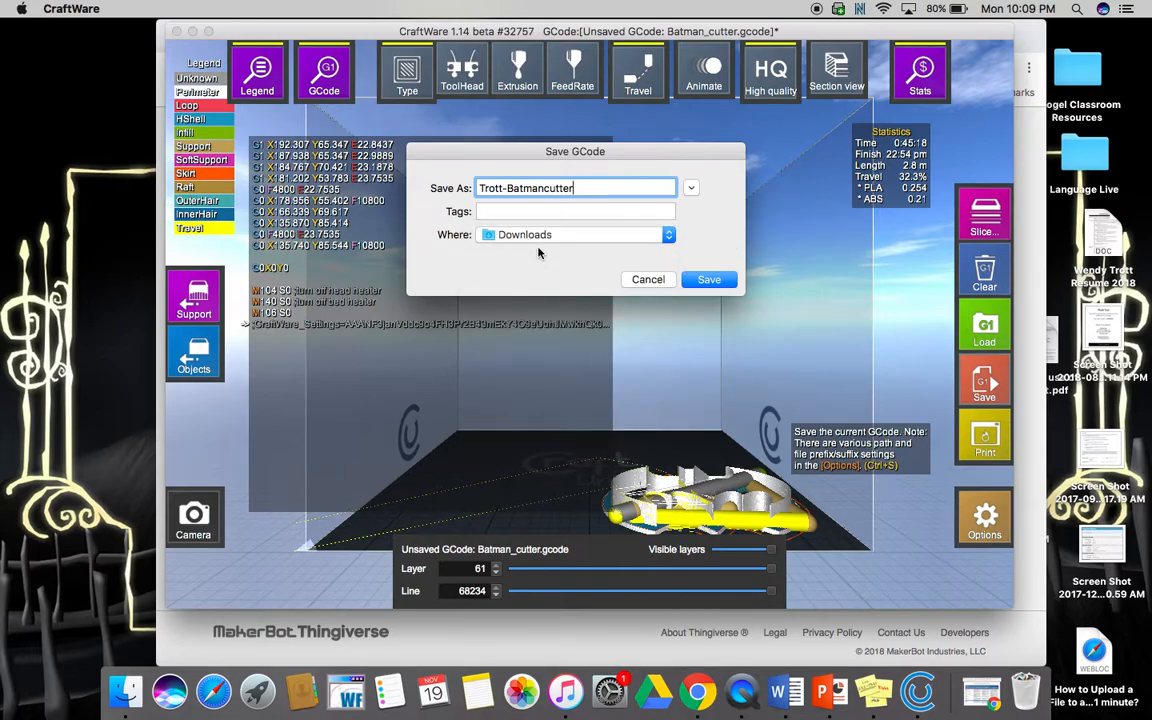
{"action": "mouse_move", "coordinate": [780, 268]}
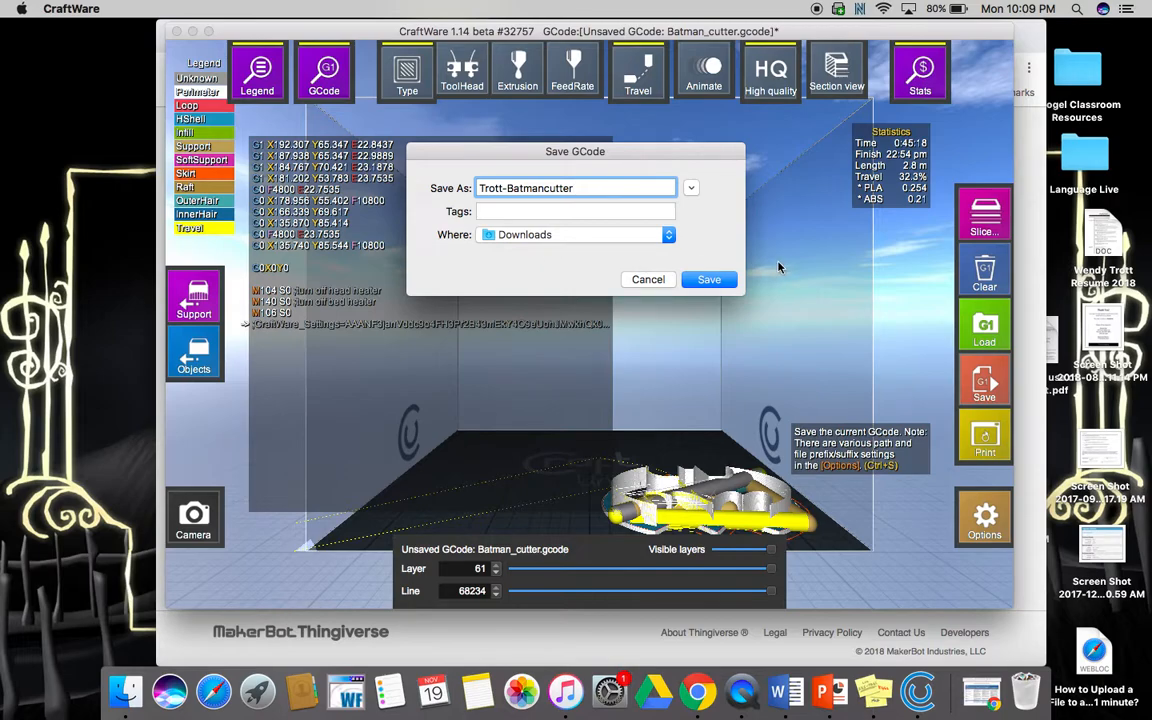
{"action": "left_click", "coordinate": [648, 280]}
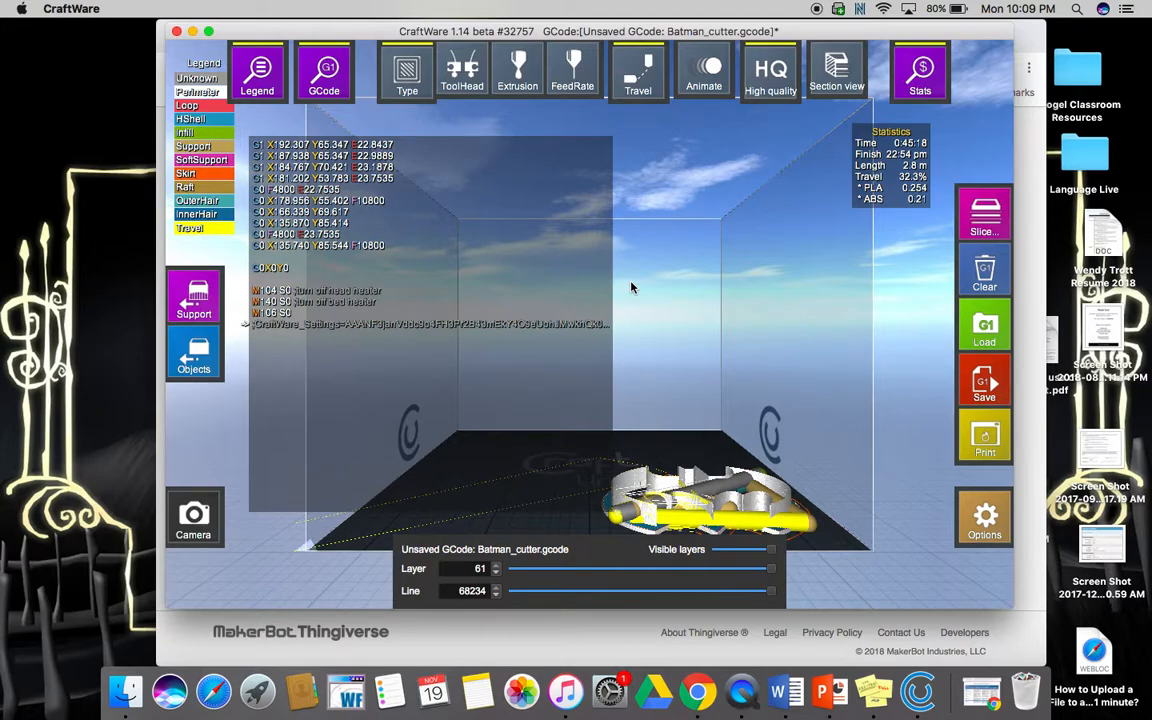
{"action": "mouse_move", "coordinate": [752, 60]}
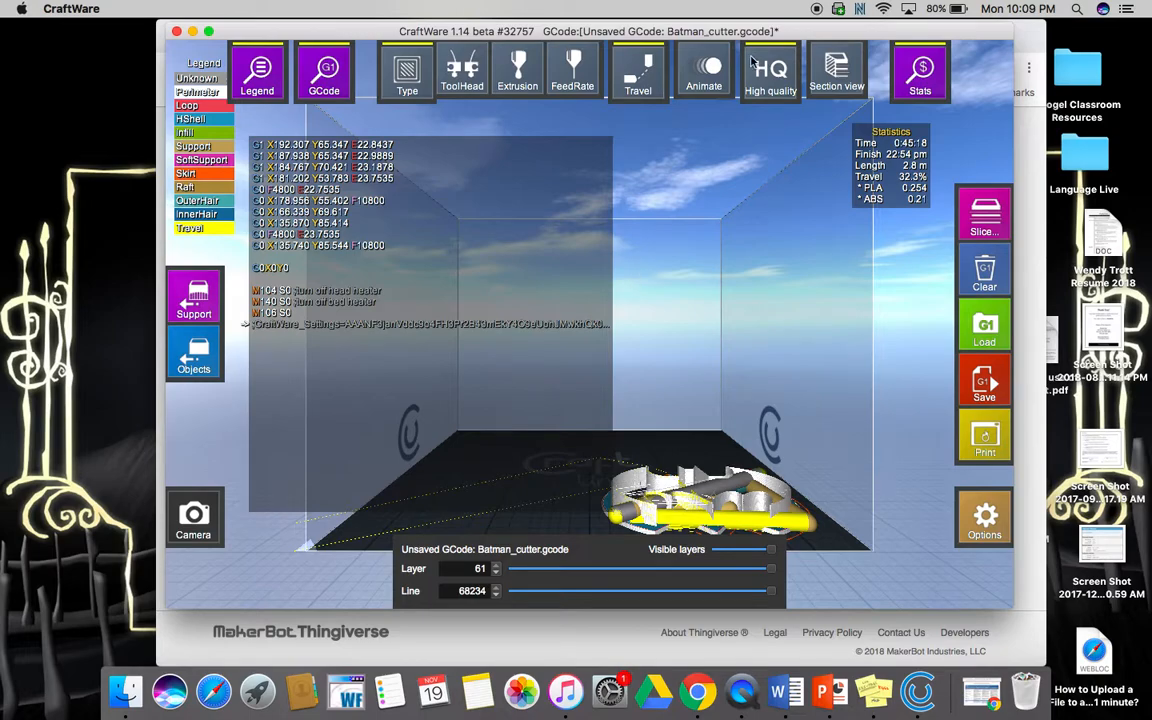